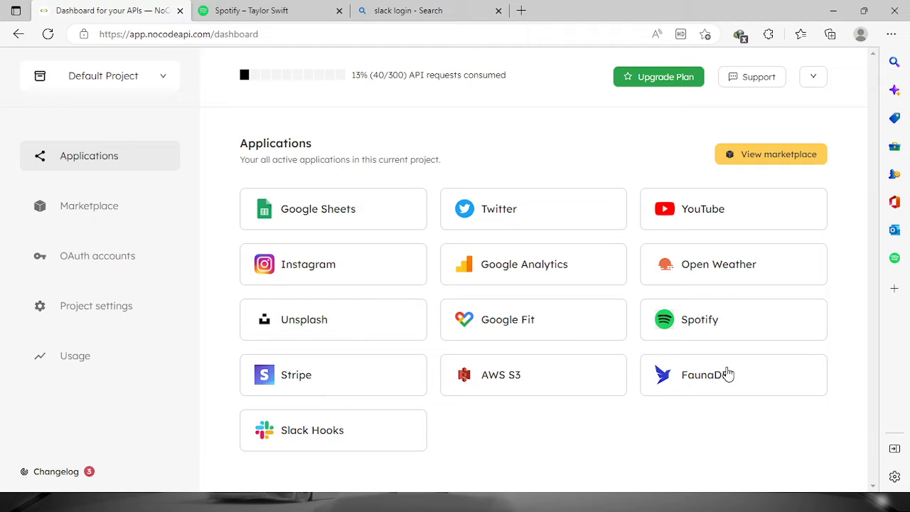
mouse_move(376, 147)
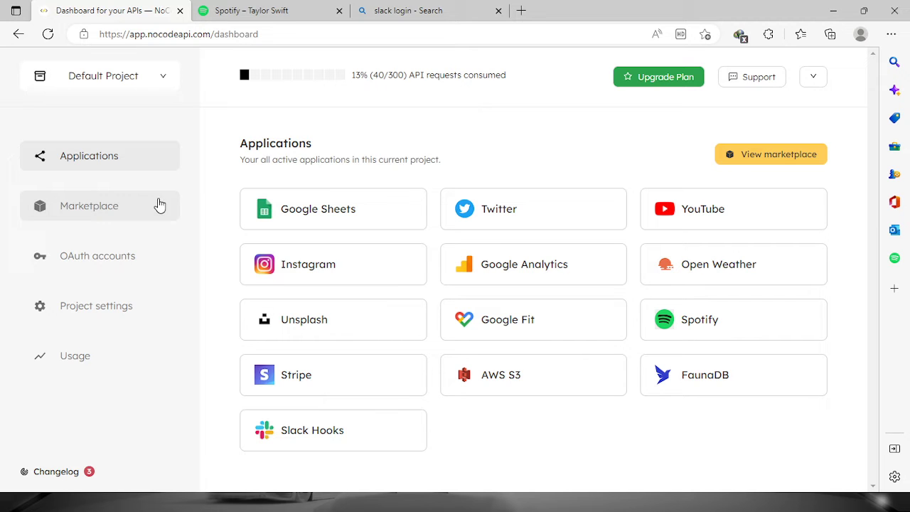
Search the NoCodeAPI marketplace for Slack and open the Slack Hooks API page.
click(88, 205)
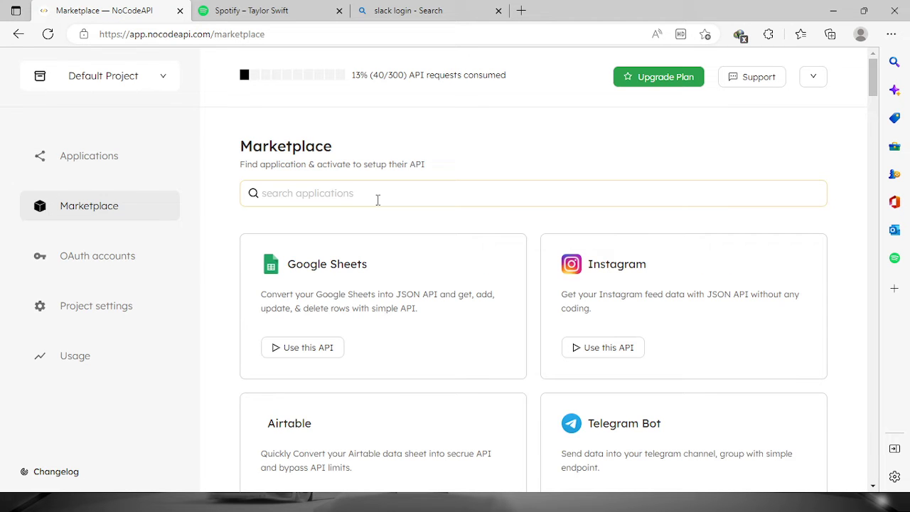
text(slc)
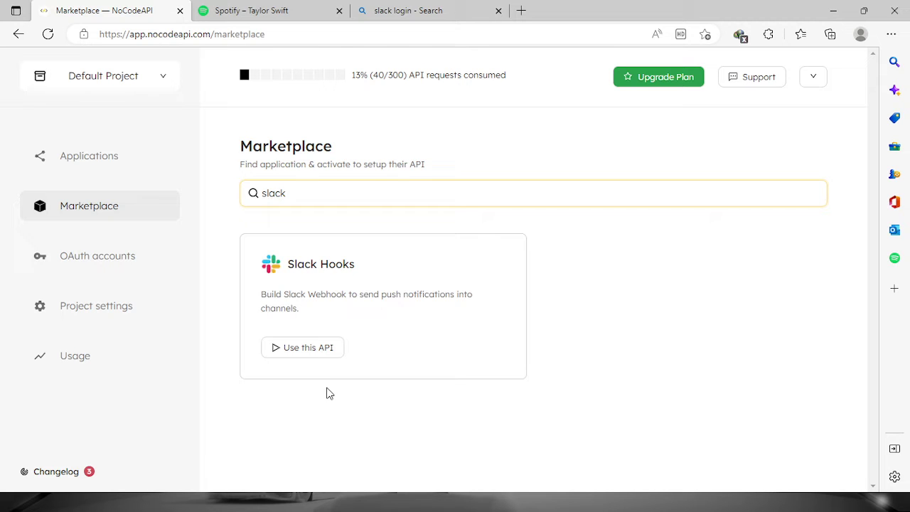
click(302, 347)
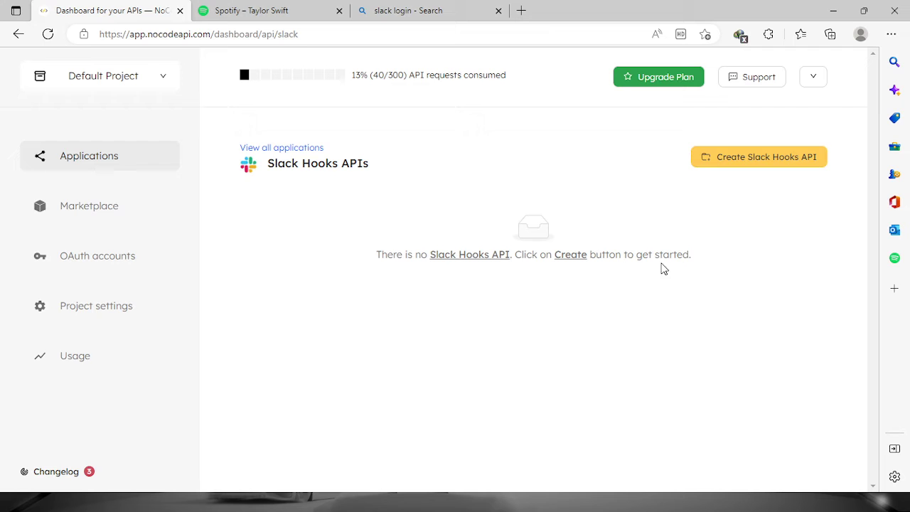
mouse_move(734, 219)
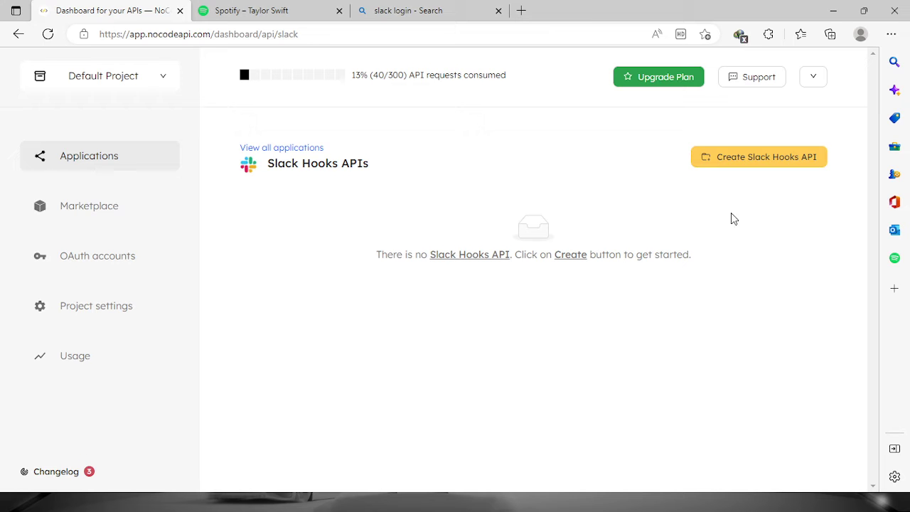
Start a new Slack Hooks API and name it 'slack api'.
click(758, 156)
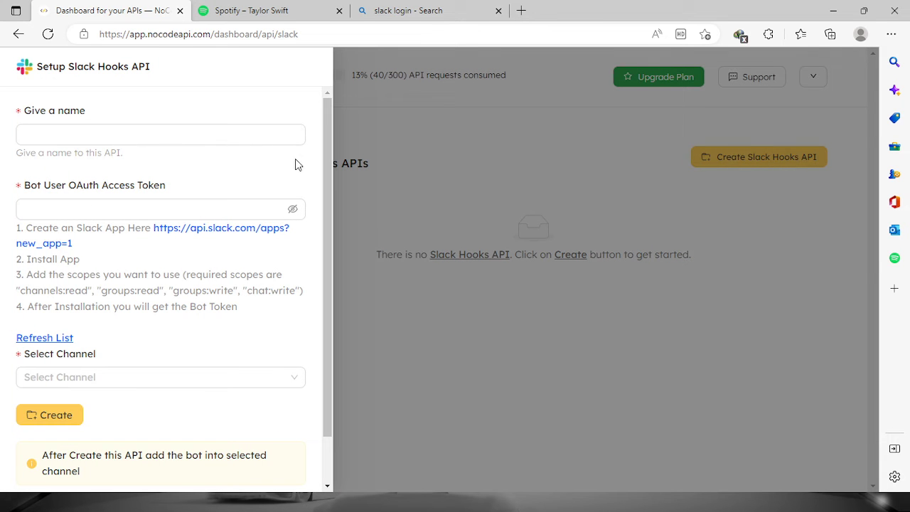
click(159, 134)
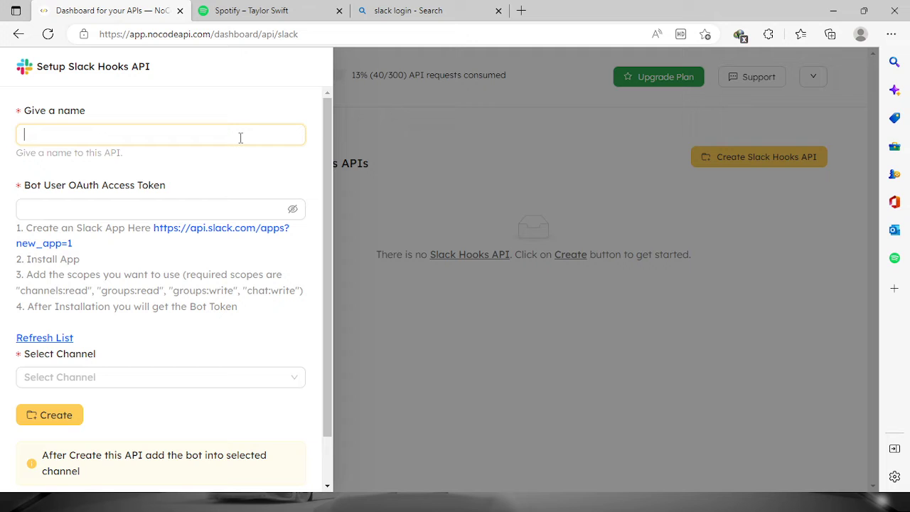
text(slac)
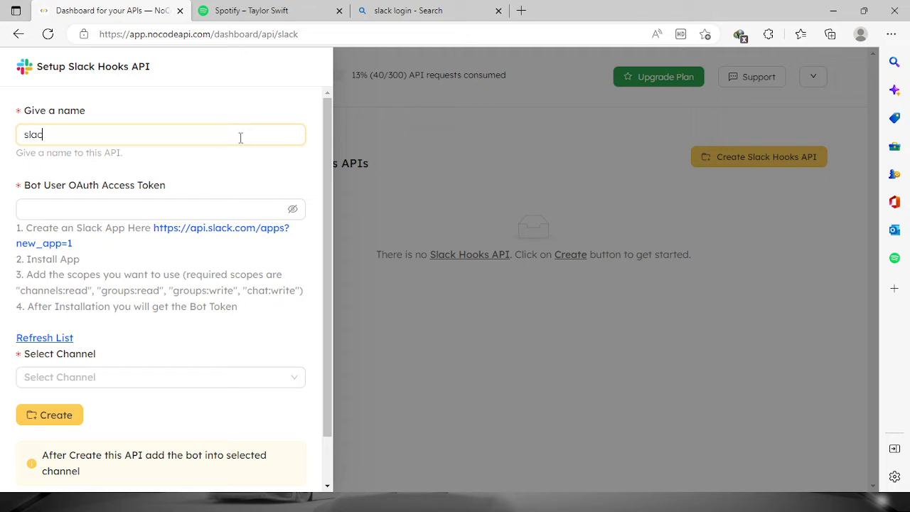
text(slack api)
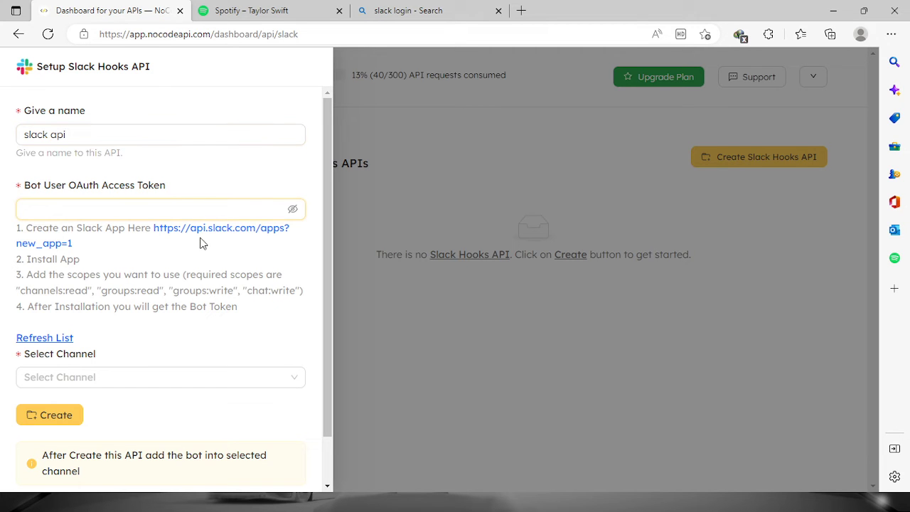
mouse_move(210, 234)
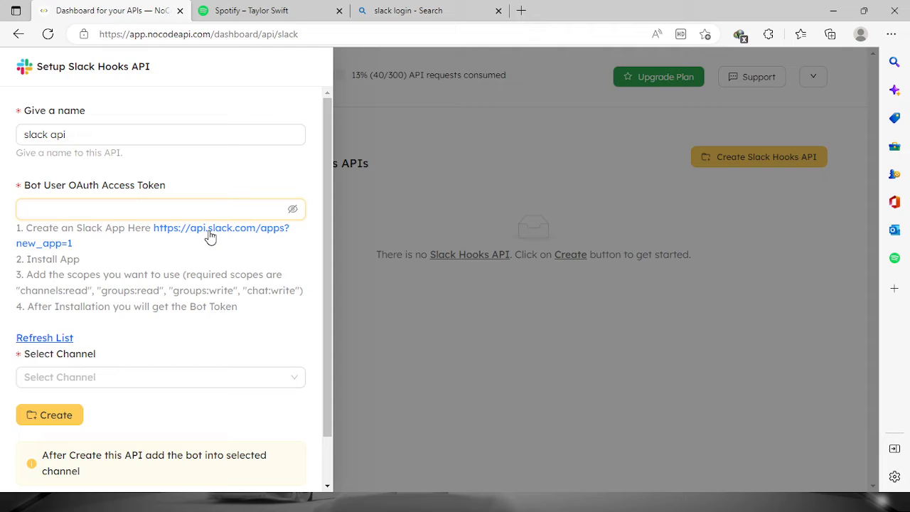
Sign in to Slack with Google and open the mosh marketing workspace in the browser.
click(209, 234)
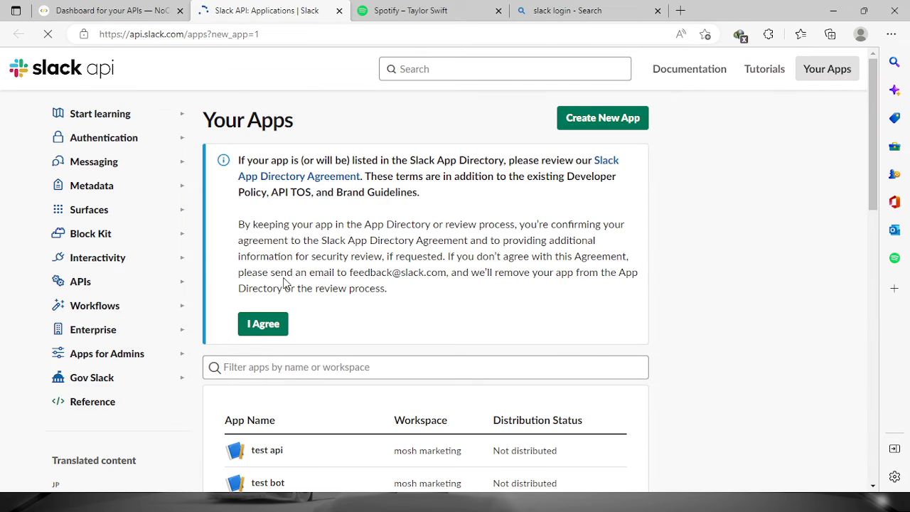
click(602, 117)
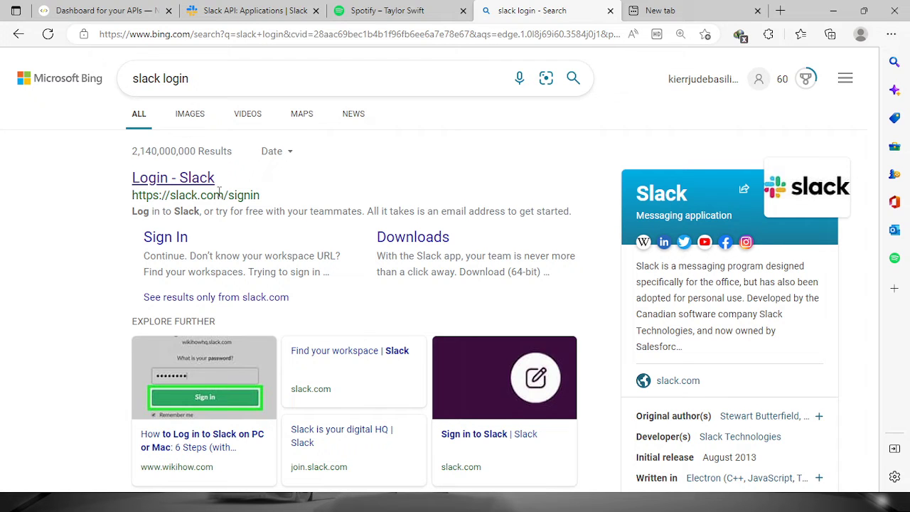
click(173, 177)
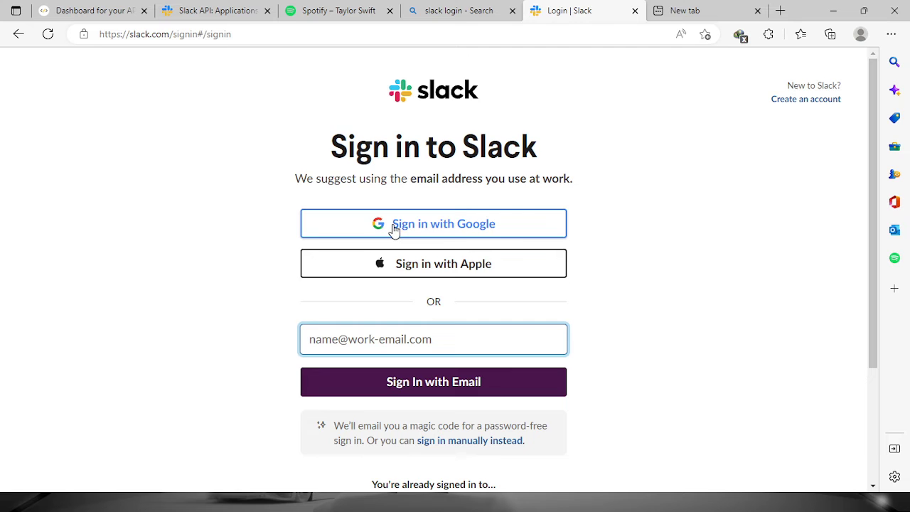
click(433, 223)
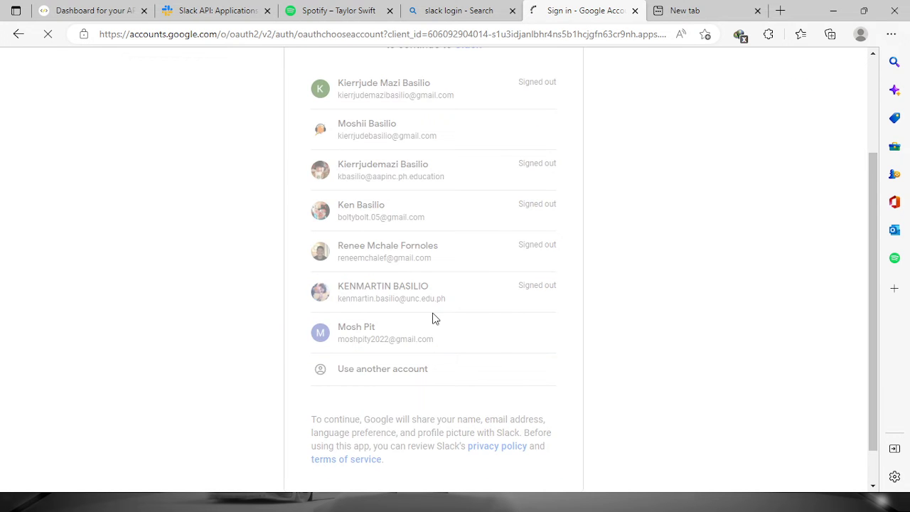
click(383, 332)
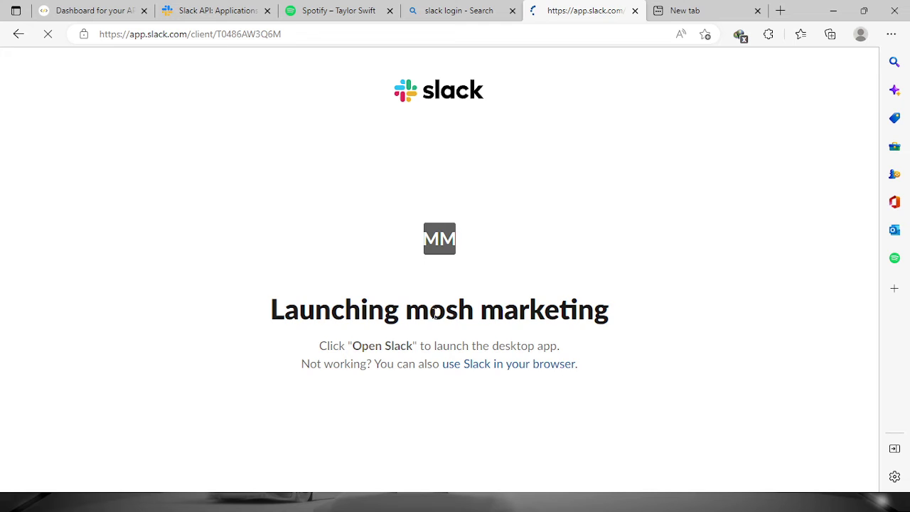
click(508, 364)
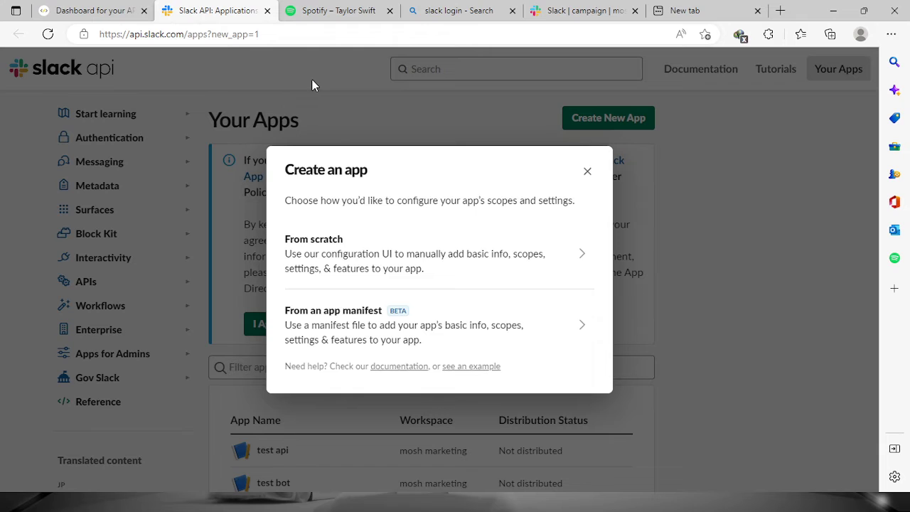
mouse_move(320, 268)
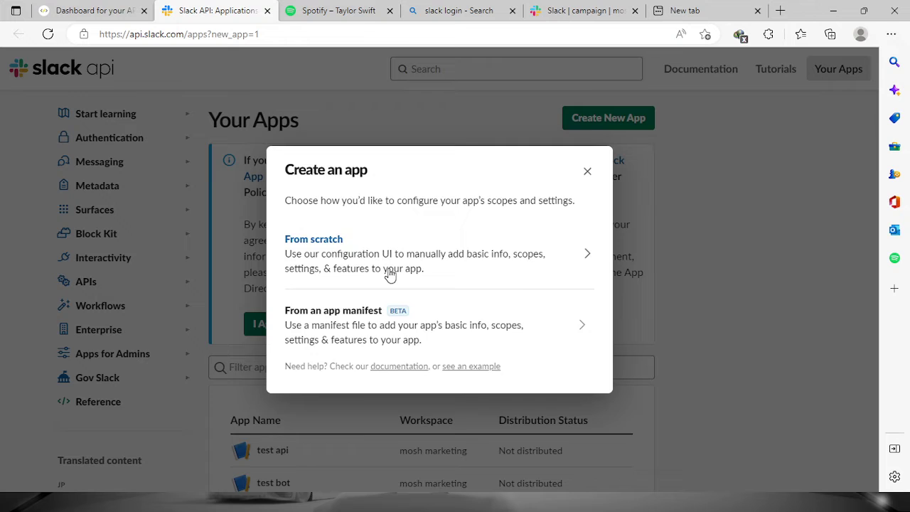
Create a from-scratch app named 'slack test' in the mosh marketing workspace.
click(313, 238)
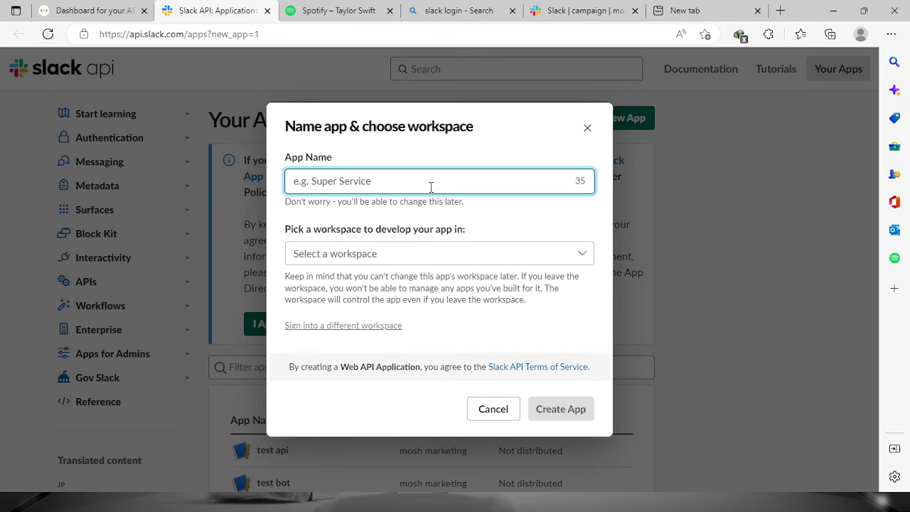
text(slack)
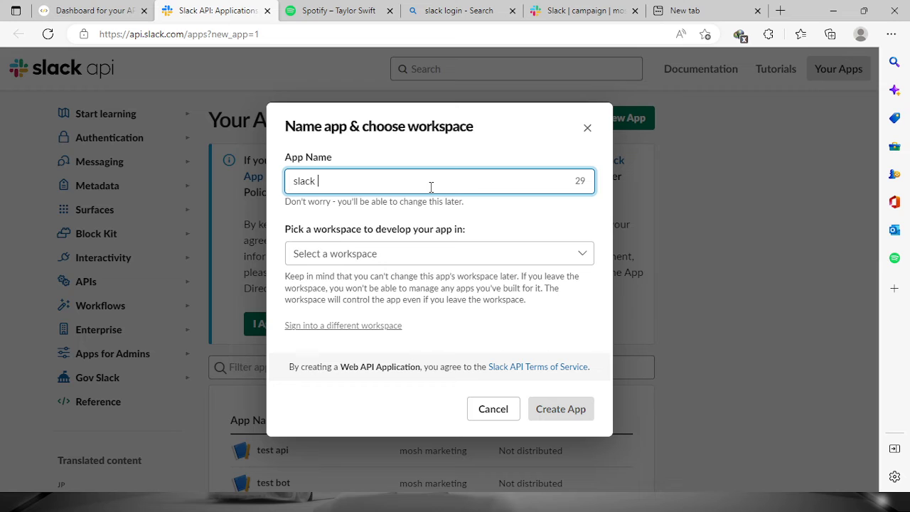
text(test)
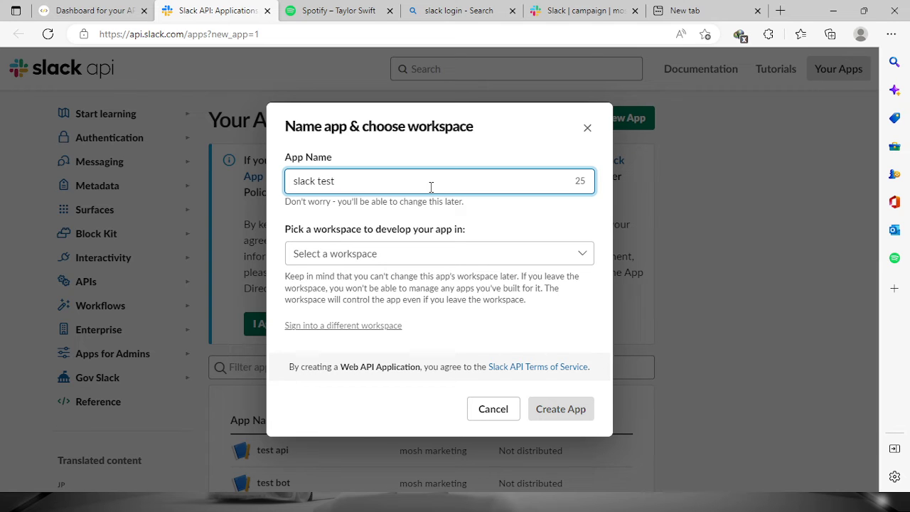
click(434, 253)
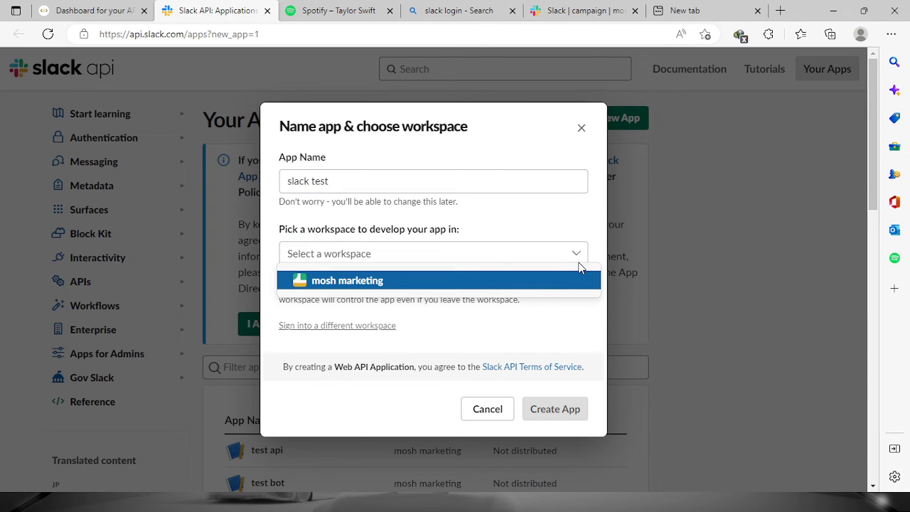
mouse_move(375, 279)
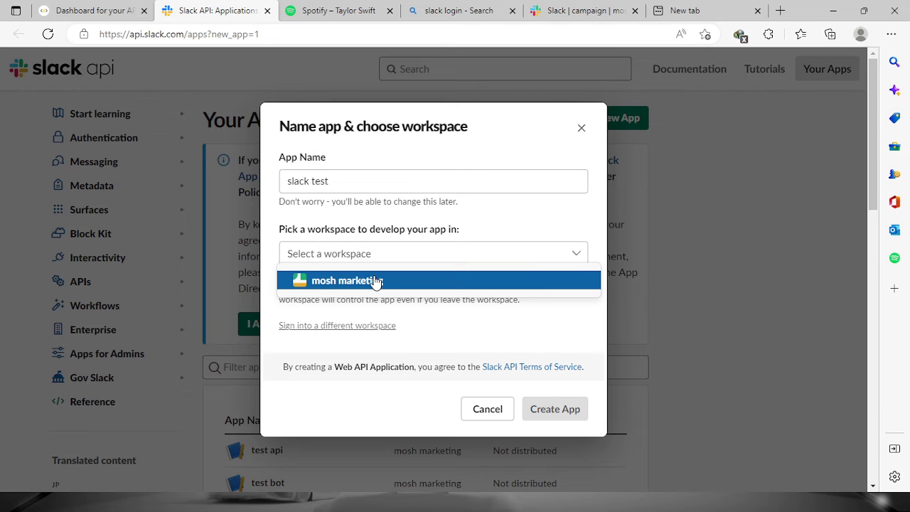
click(346, 280)
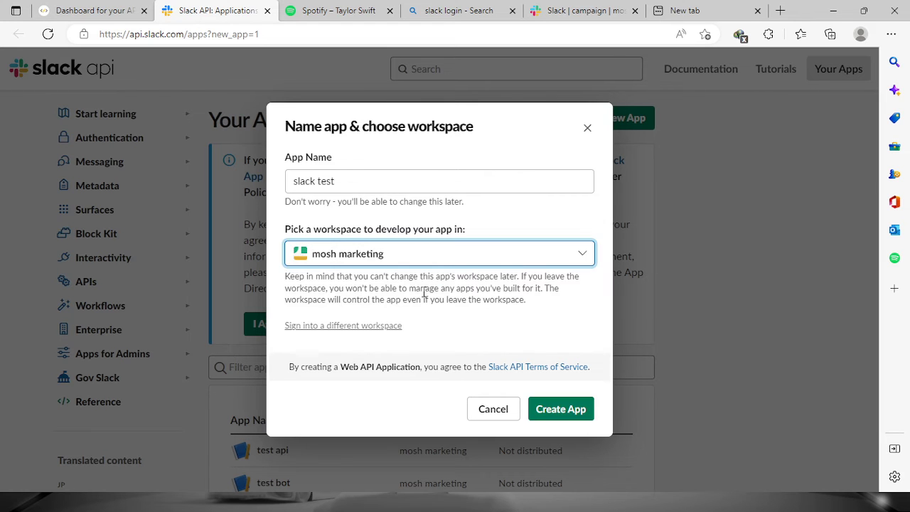
click(560, 409)
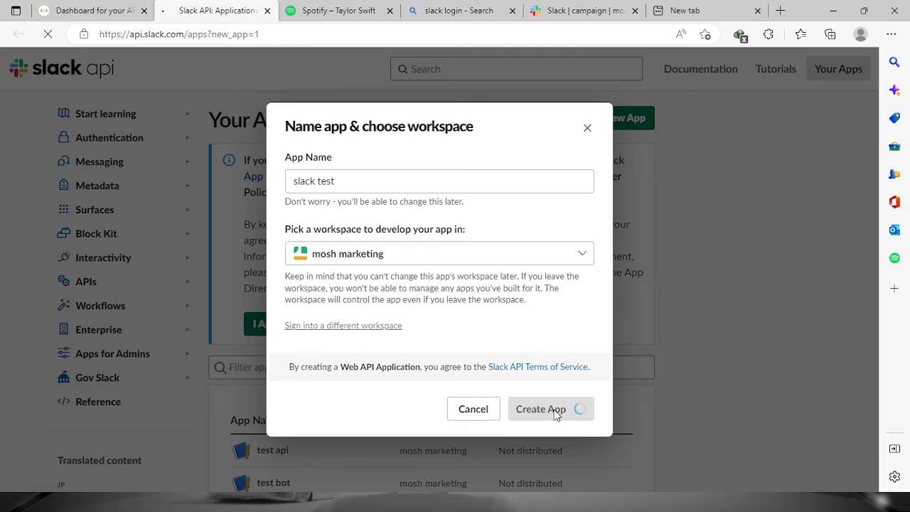
click(540, 409)
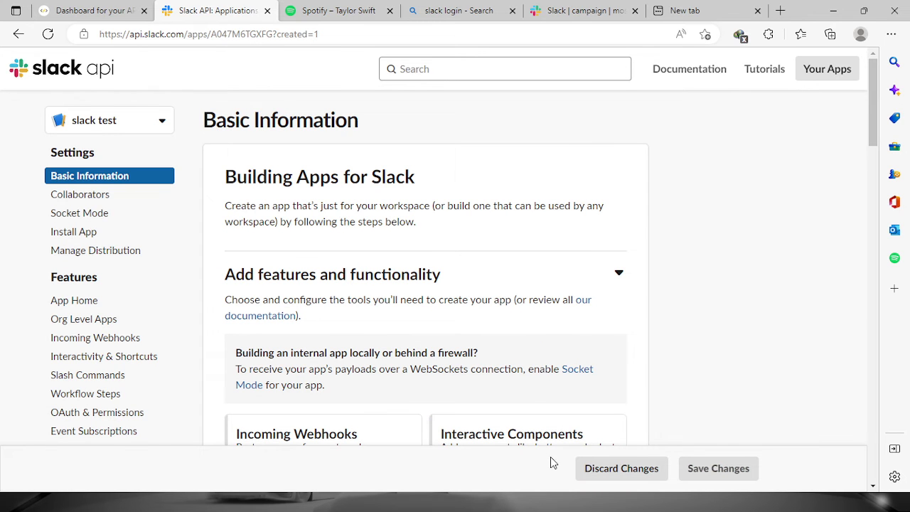
Open the slack test app's OAuth & Permissions page and scroll down to Scopes.
scroll(down, 3)
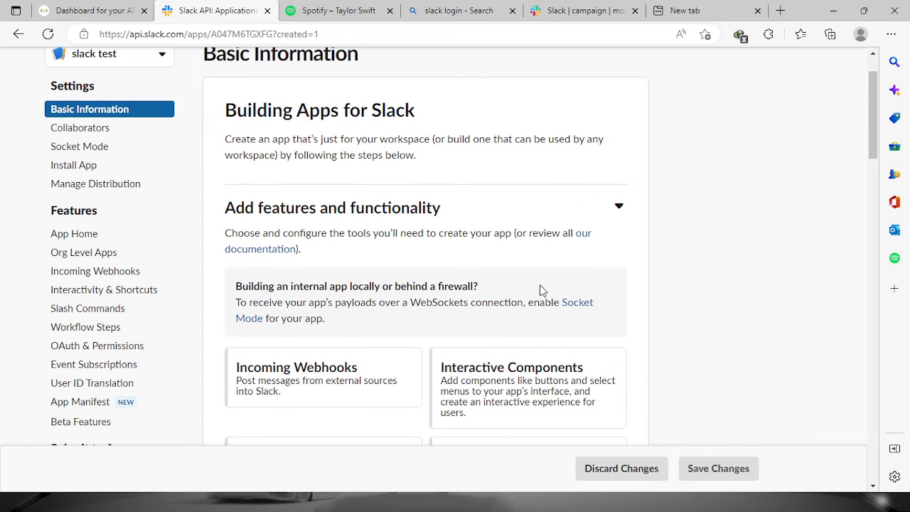
scroll(down, 3)
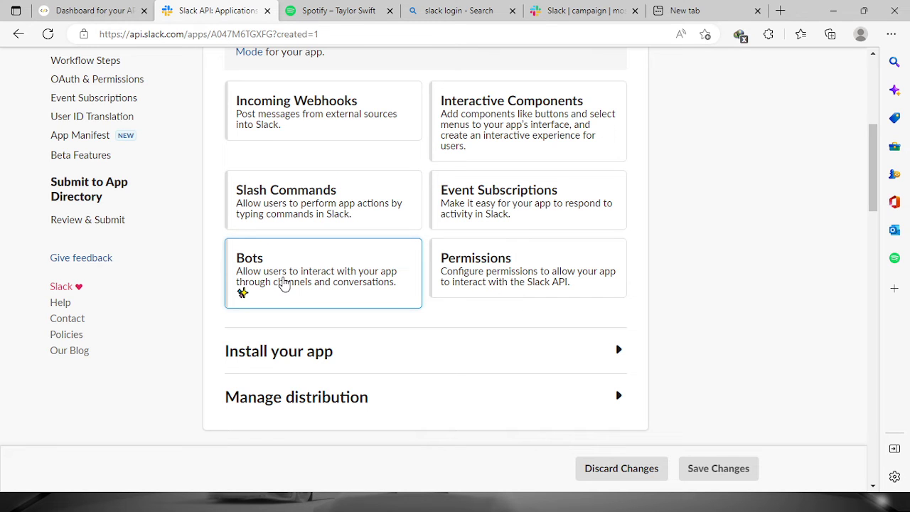
mouse_move(311, 275)
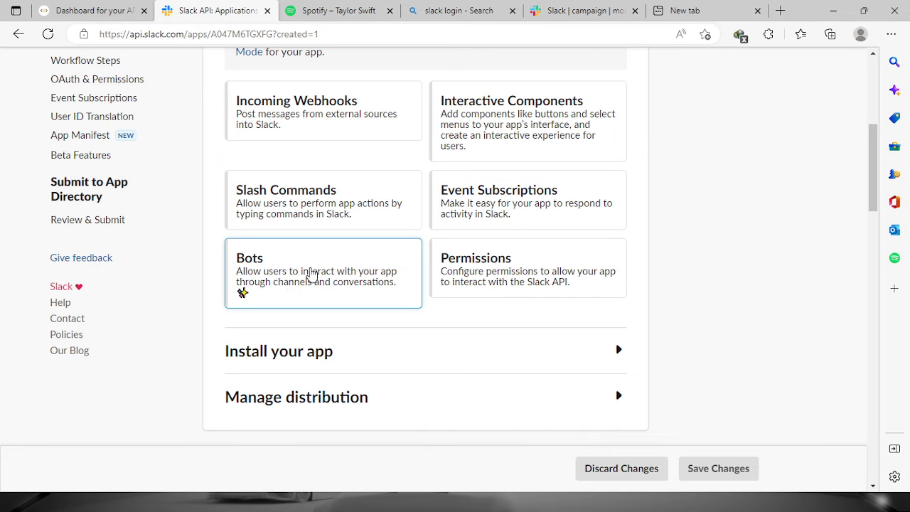
mouse_move(270, 295)
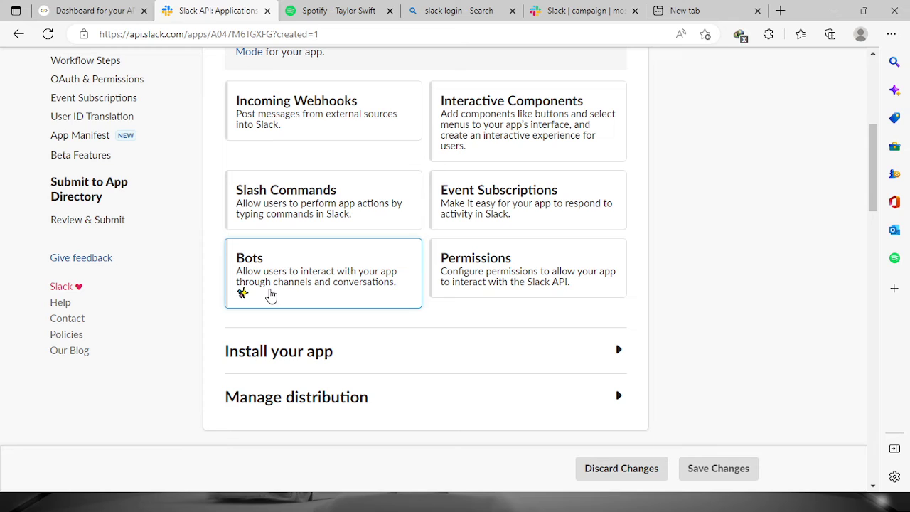
click(323, 273)
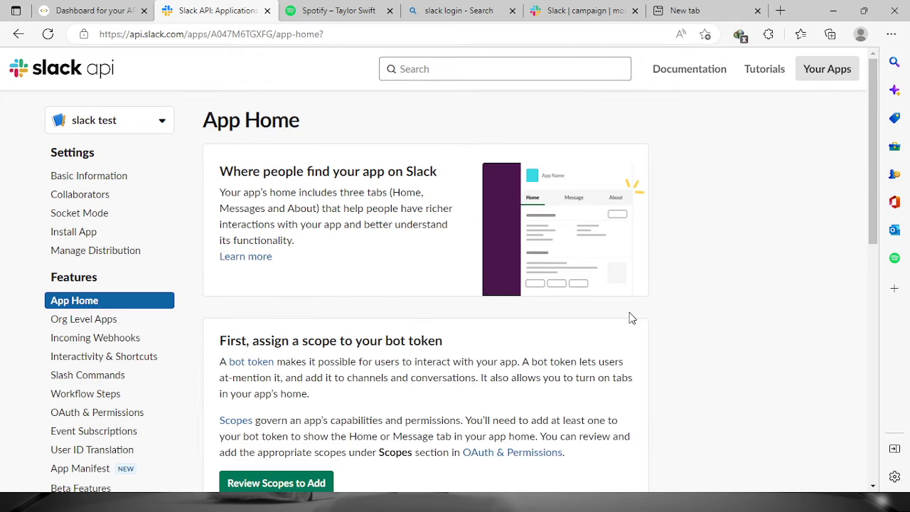
scroll(down, 3)
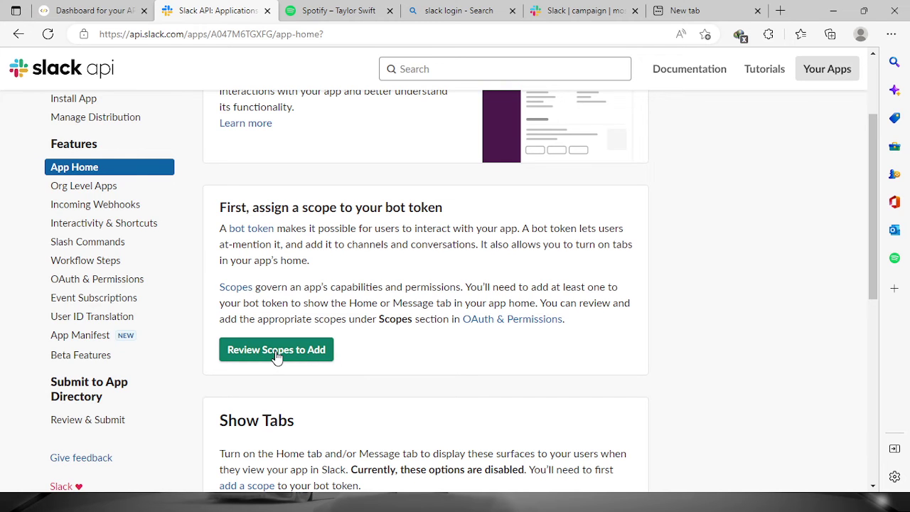
click(276, 348)
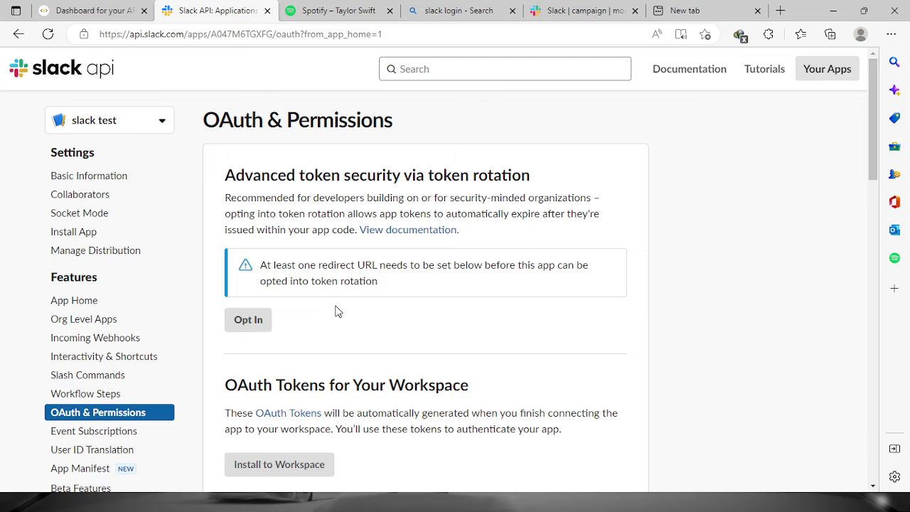
scroll(down, 3)
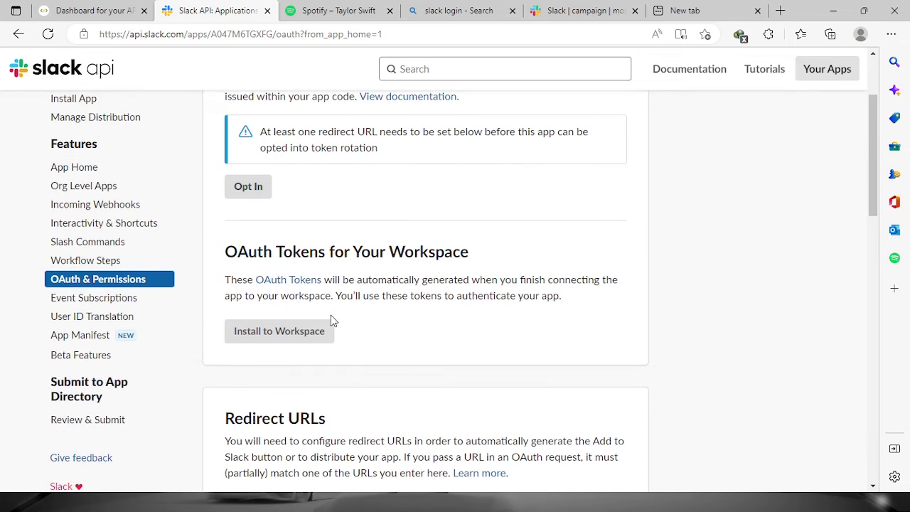
scroll(down, 3)
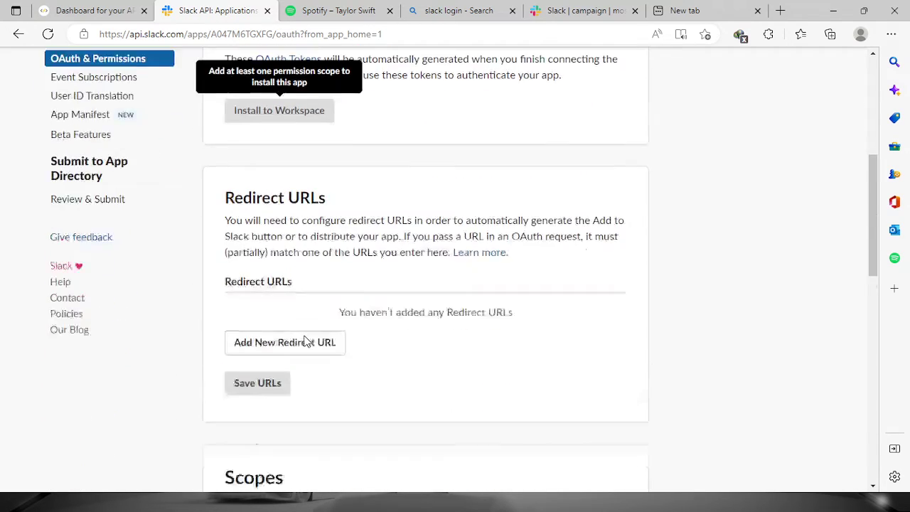
scroll(down, 3)
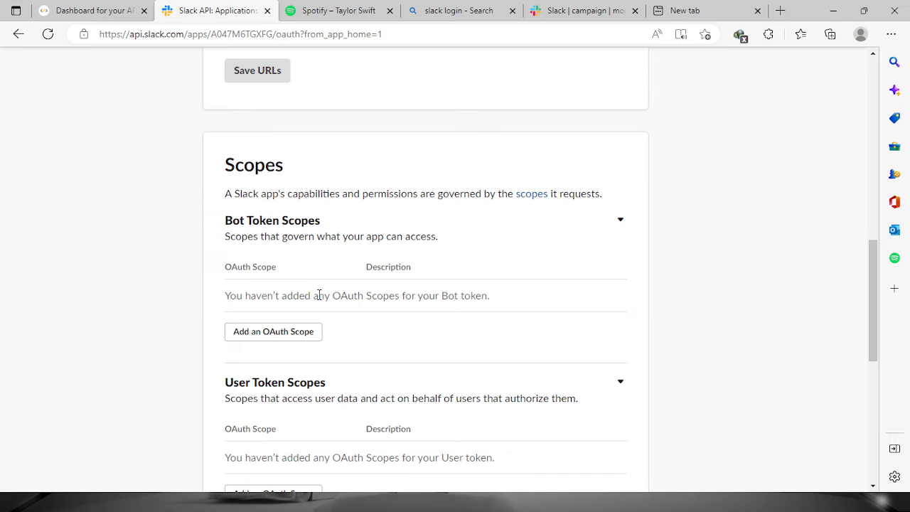
mouse_move(306, 354)
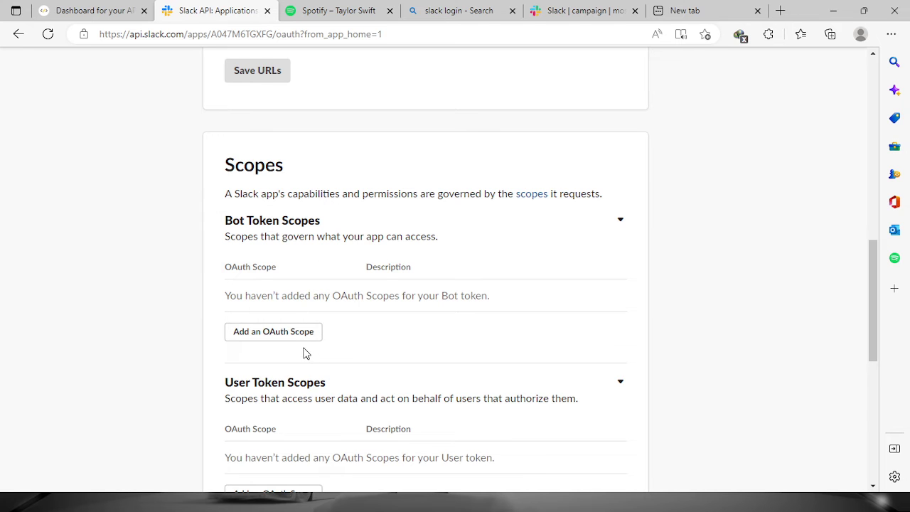
Add the chat:write, channels:read and groups:read bot token scopes.
click(273, 331)
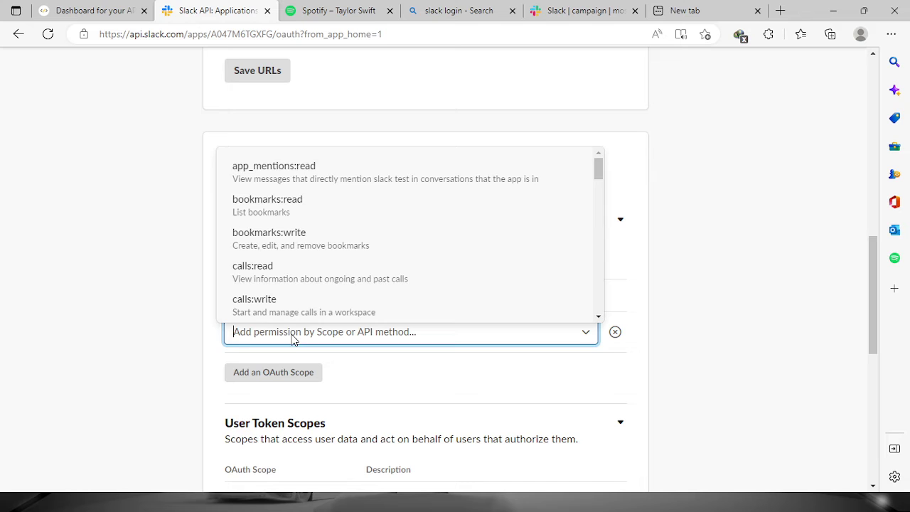
text(c)
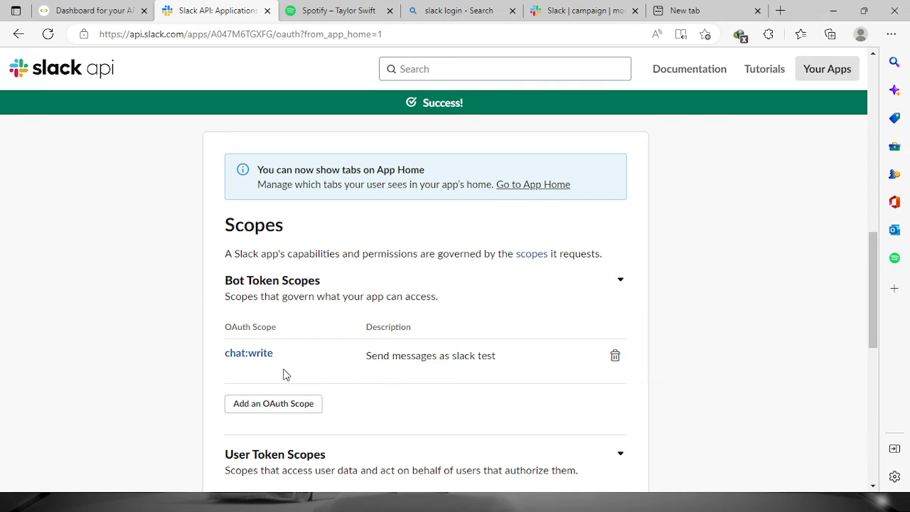
click(273, 402)
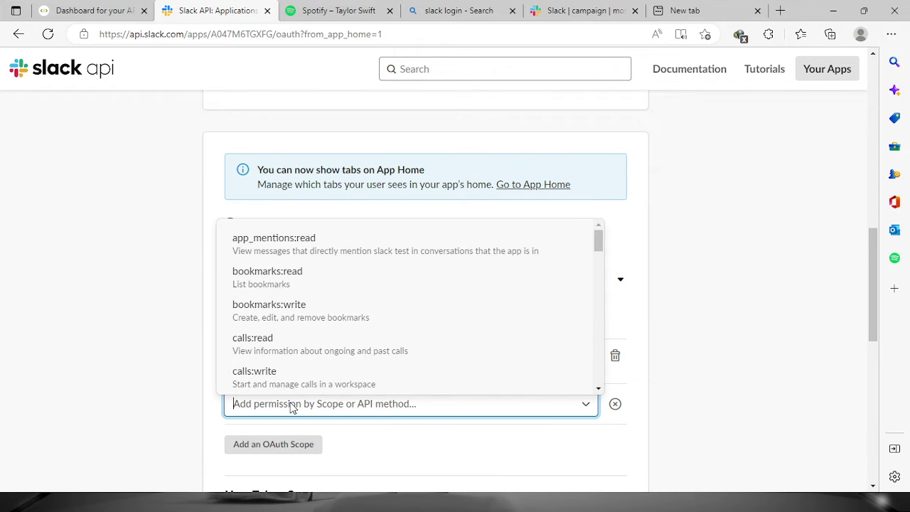
text(chat)
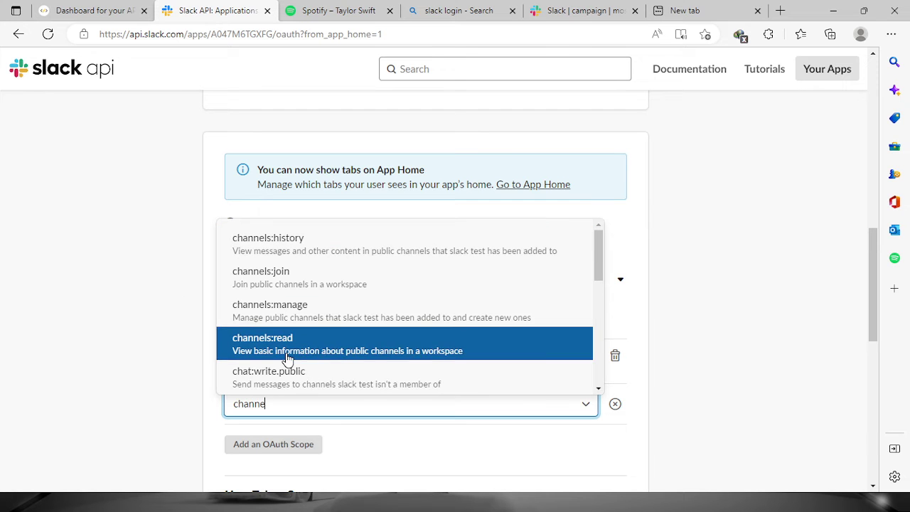
click(284, 343)
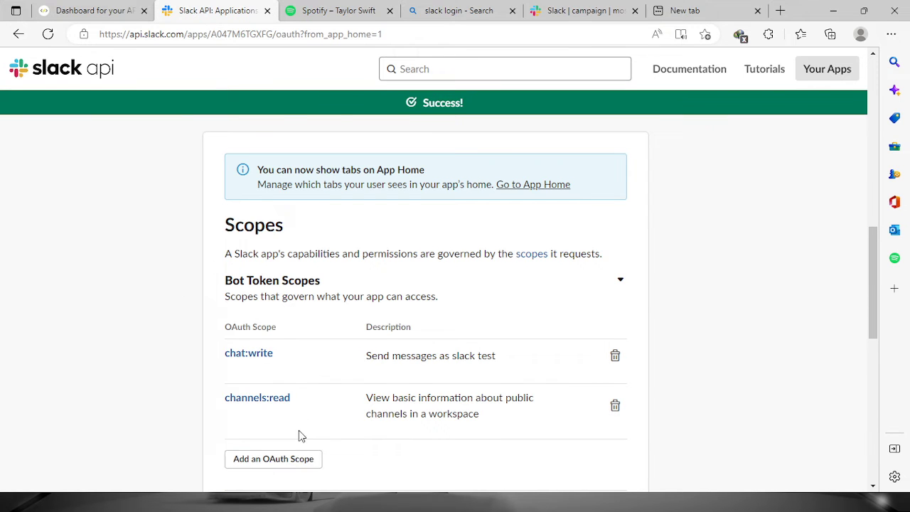
click(273, 458)
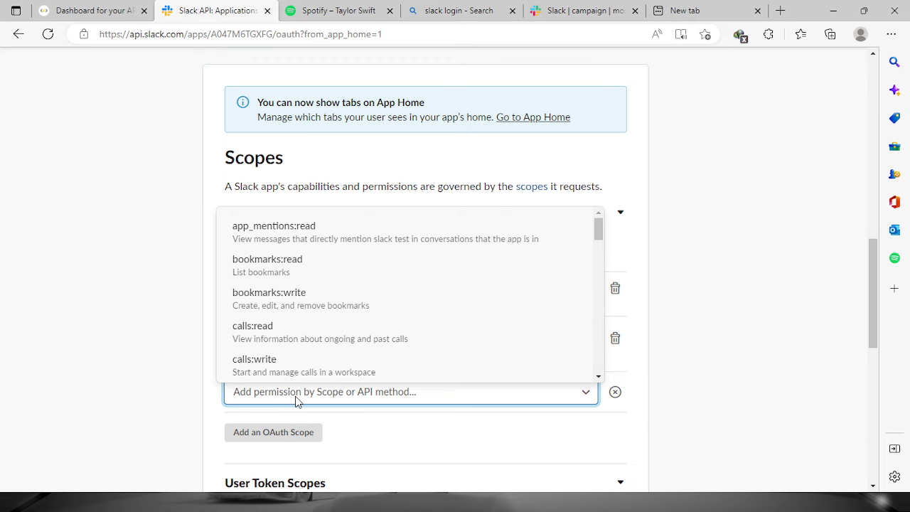
text(gr)
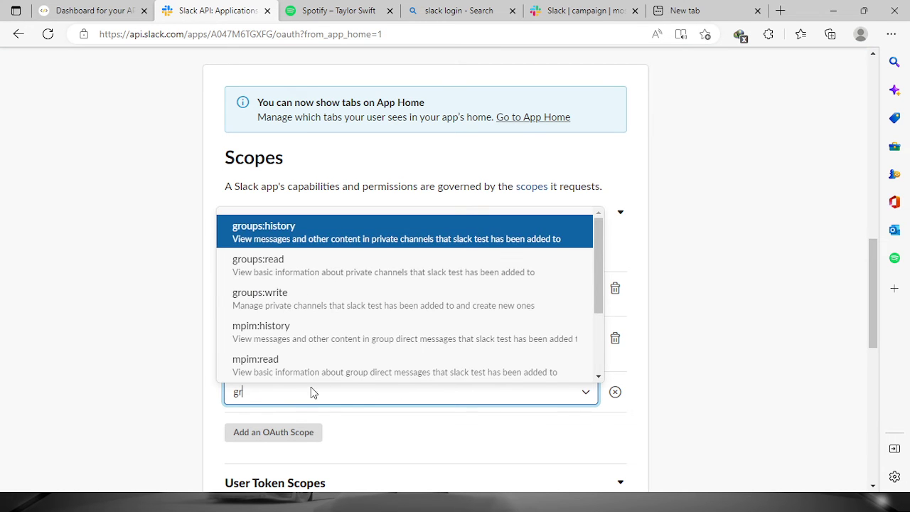
click(257, 258)
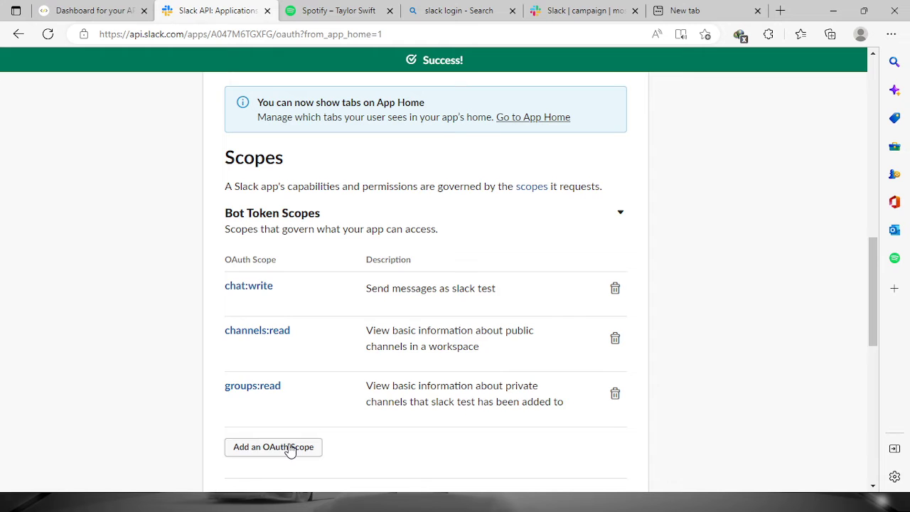
click(272, 446)
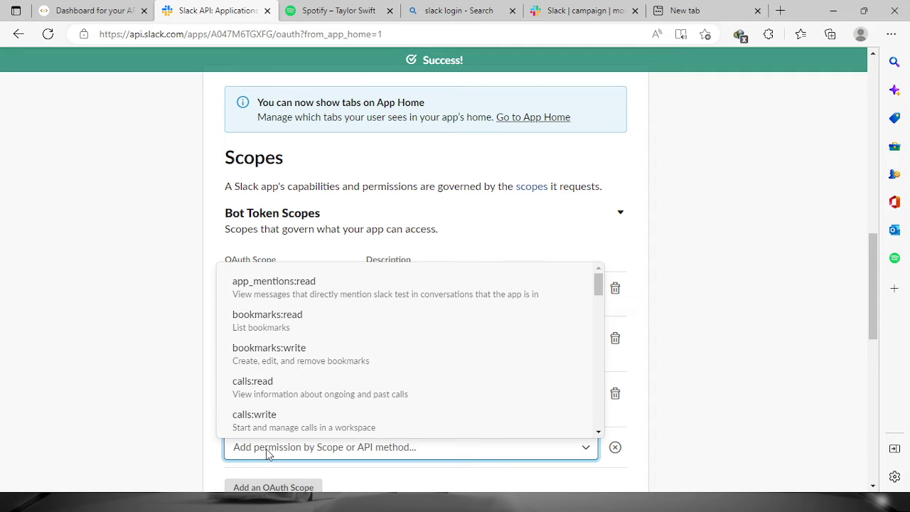
text(gr)
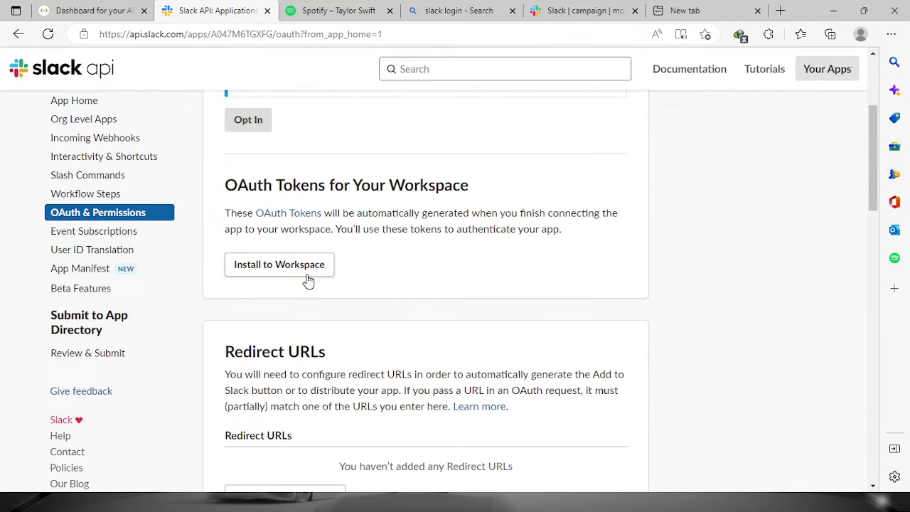
Install slack test to the mosh marketing workspace and allow its permissions.
scroll(down, 3)
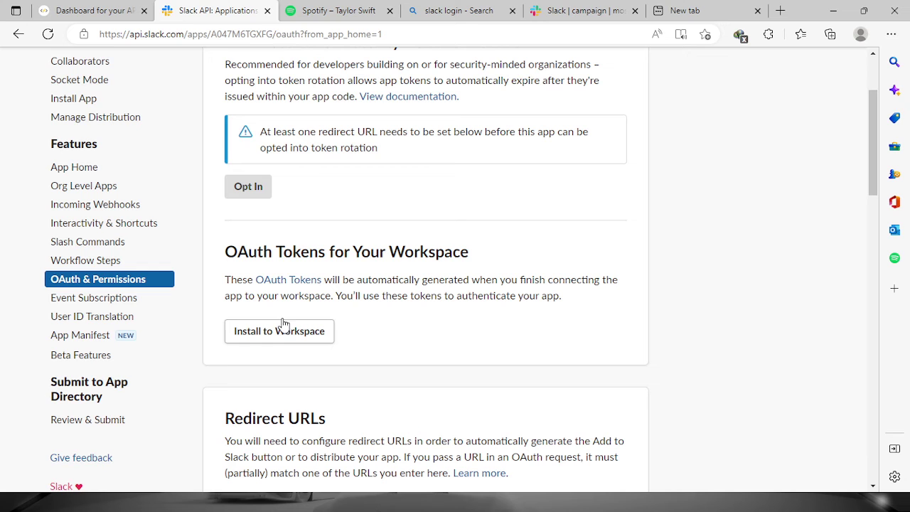
click(279, 331)
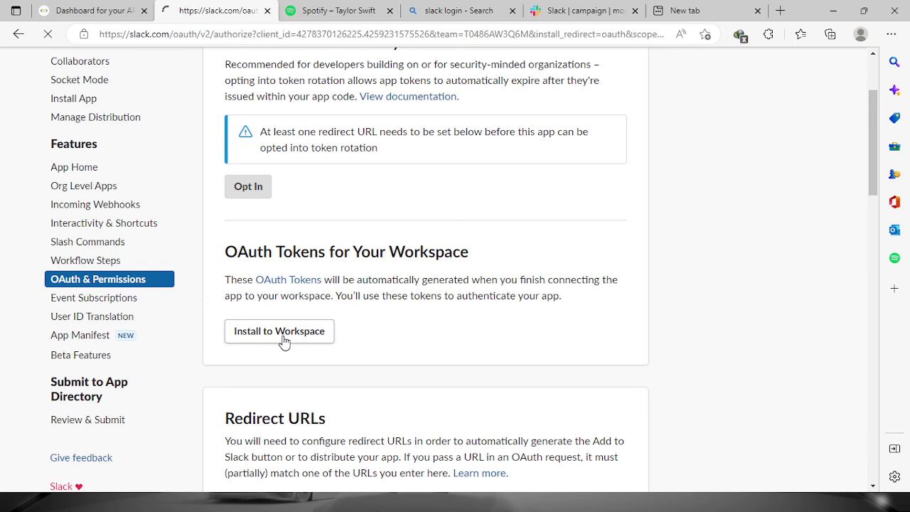
click(278, 331)
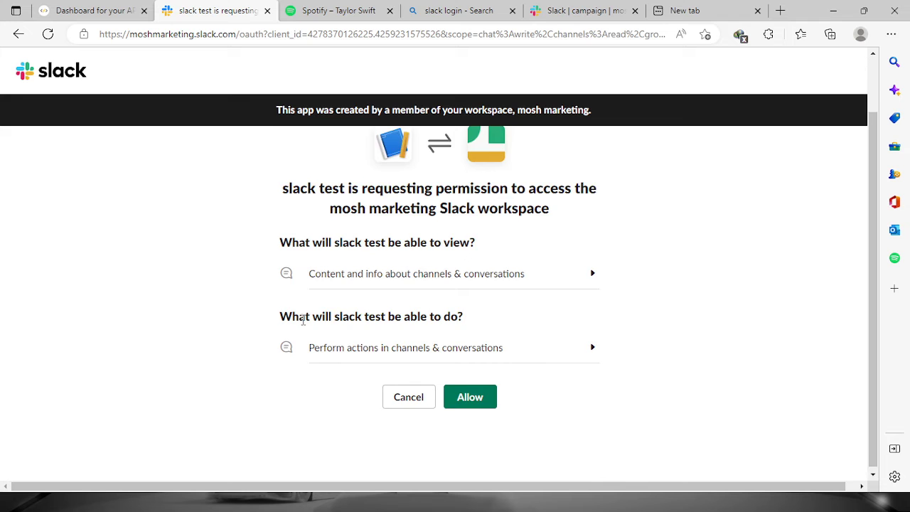
click(470, 396)
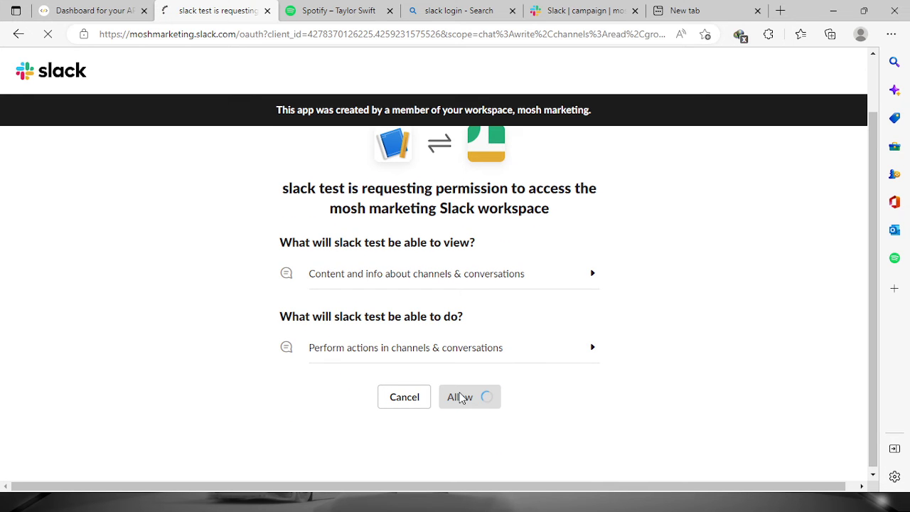
click(460, 397)
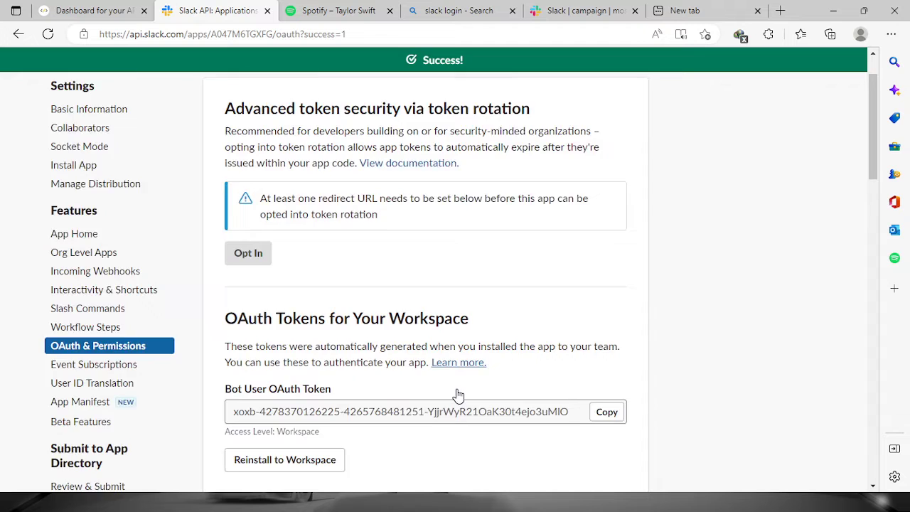
Copy the Bot User OAuth Token and return to the NoCodeAPI setup form.
scroll(down, 3)
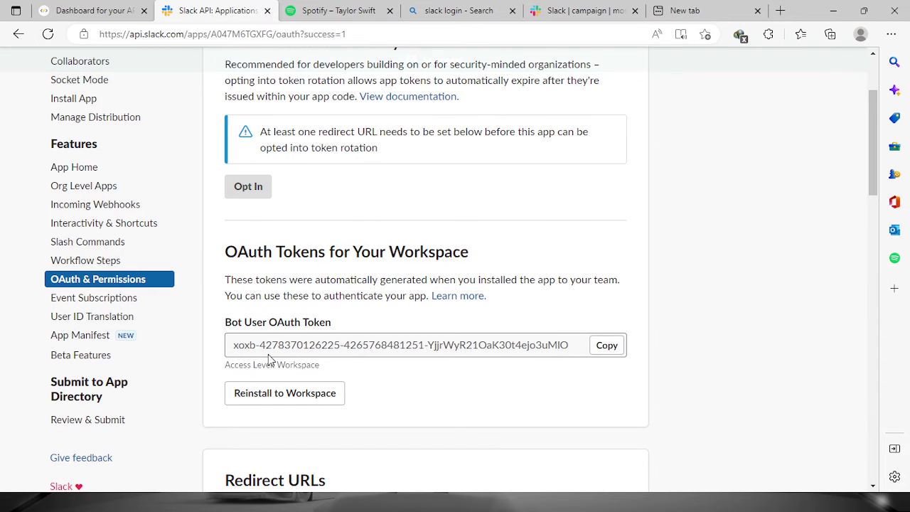
scroll(down, 3)
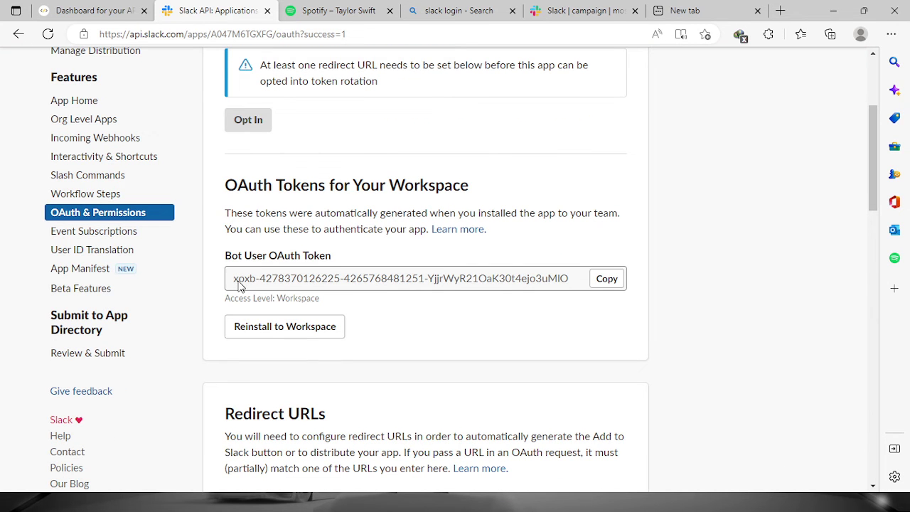
mouse_move(573, 300)
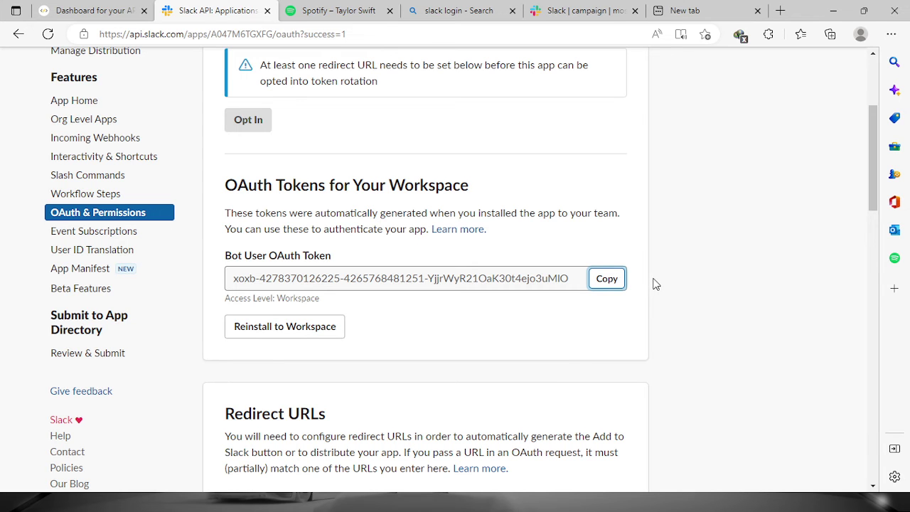
mouse_move(663, 276)
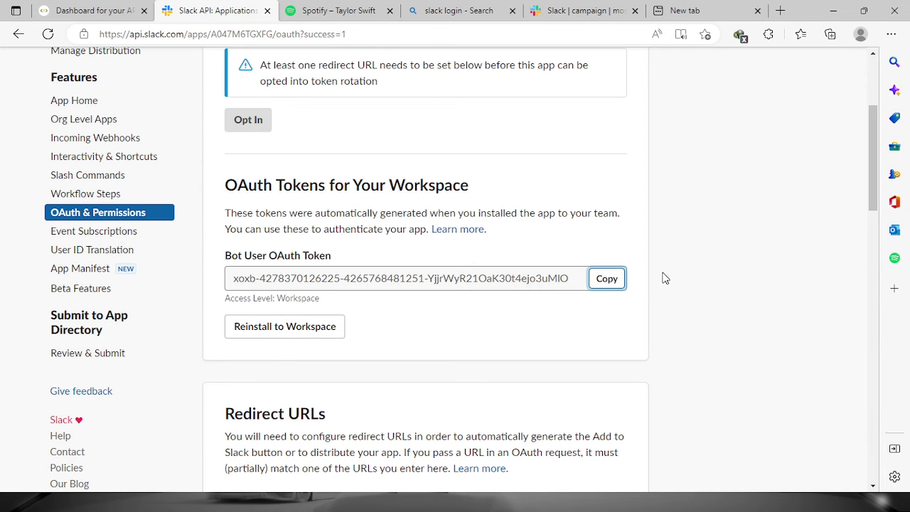
click(85, 10)
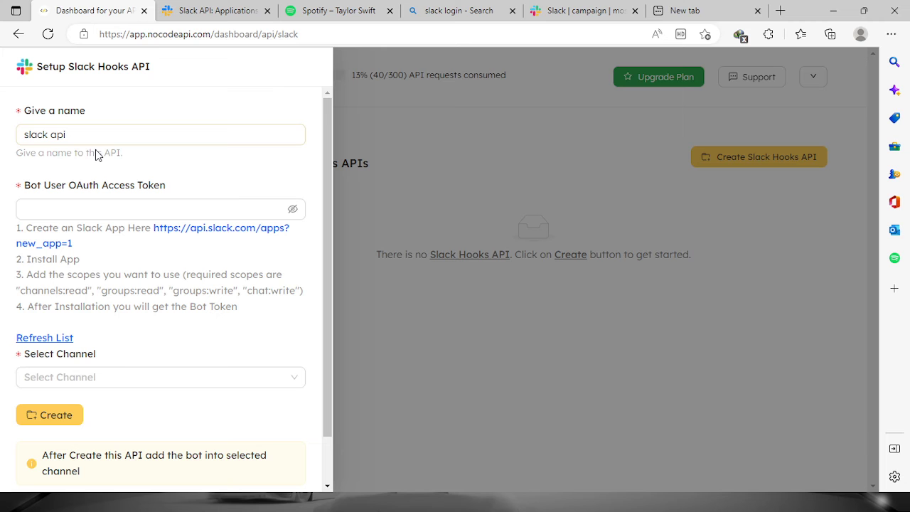
Paste the bot token into the Bot User OAuth Access Token field and check the channel list.
click(160, 208)
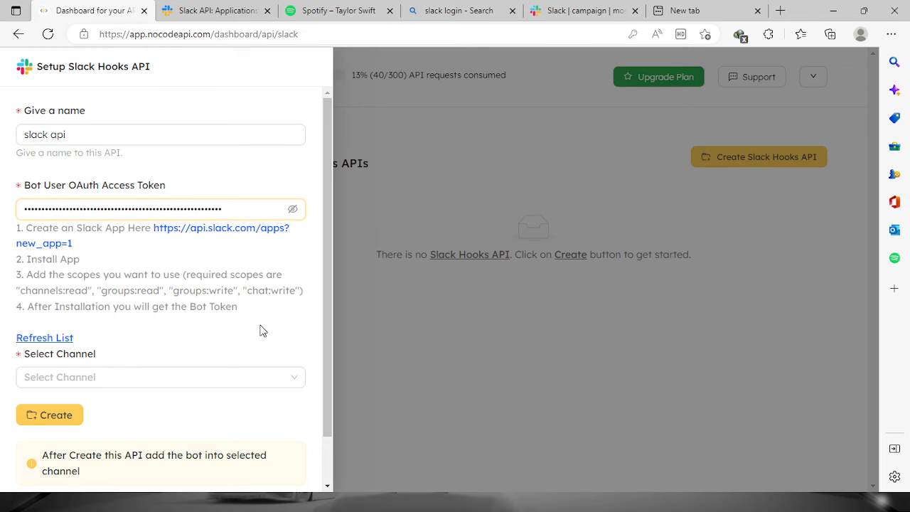
scroll(down, 3)
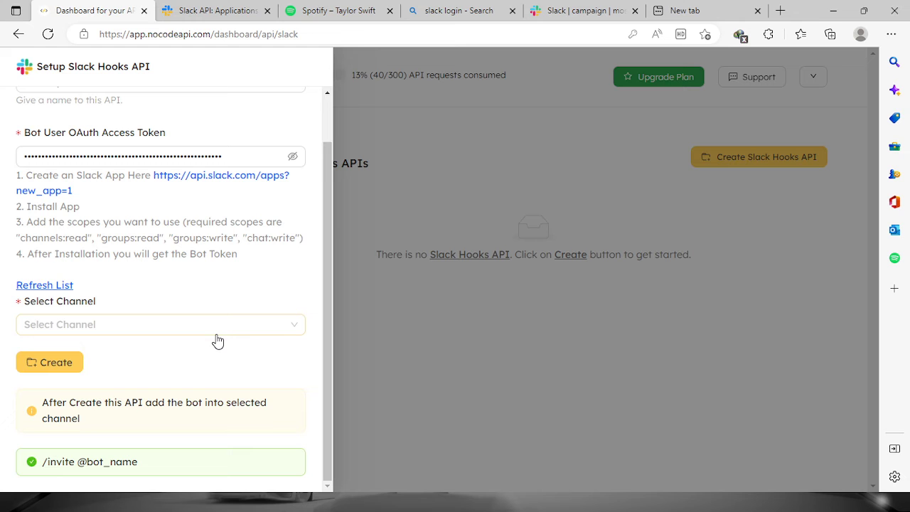
click(160, 324)
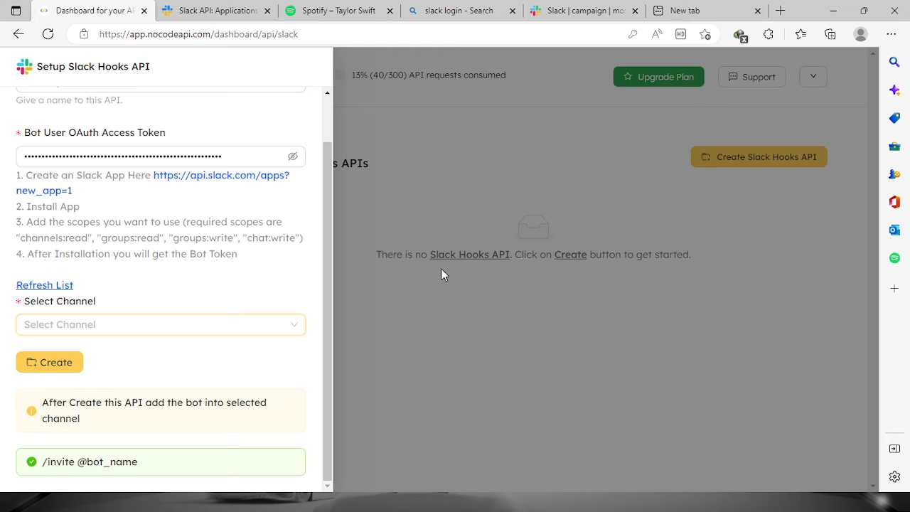
click(682, 10)
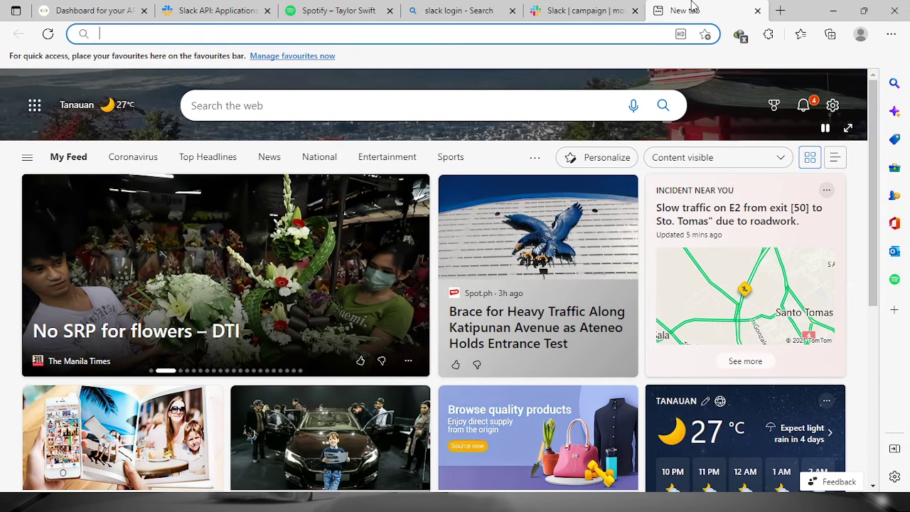
click(583, 10)
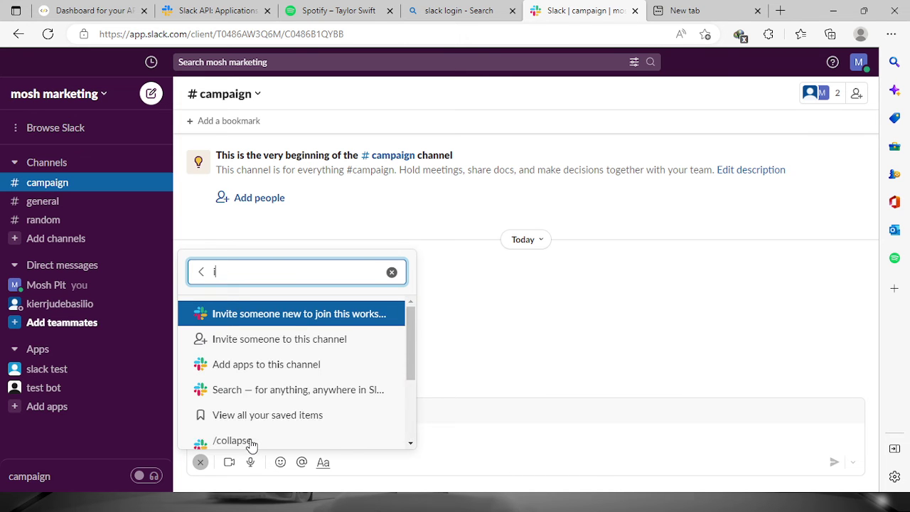
text(nvite)
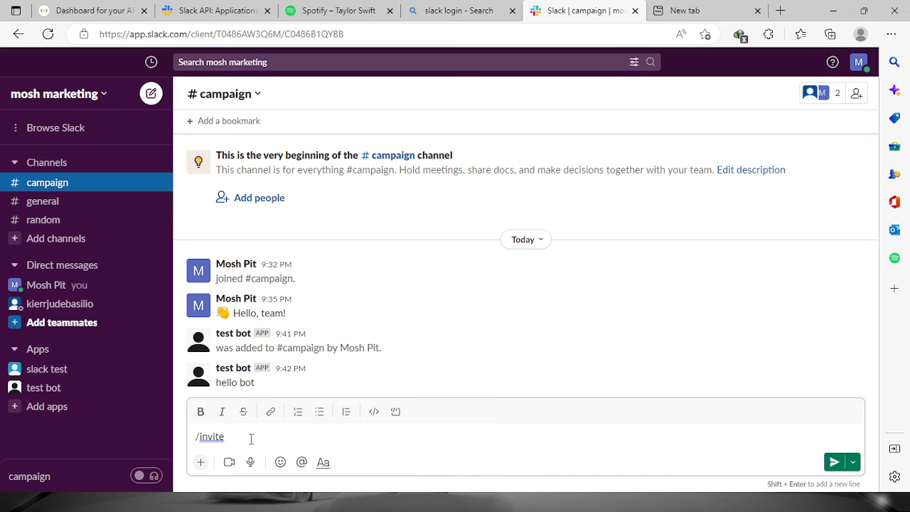
text(@)
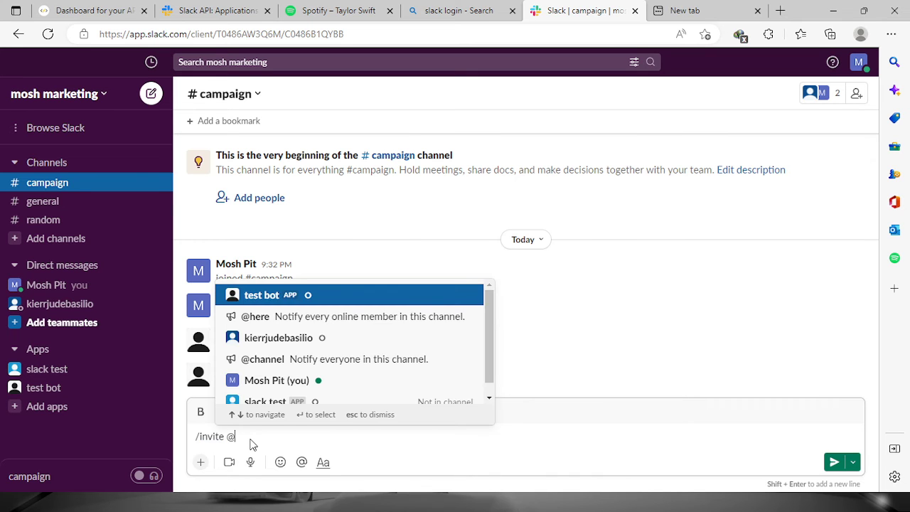
text(tes)
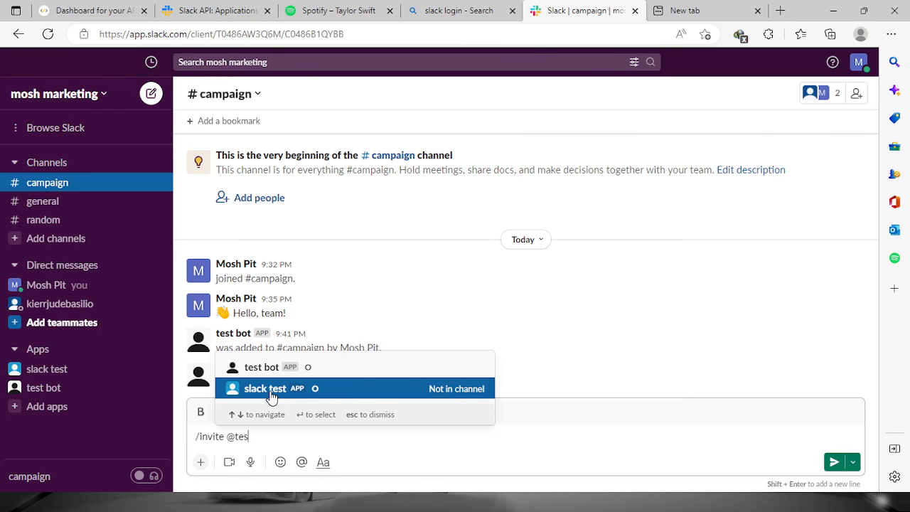
click(270, 388)
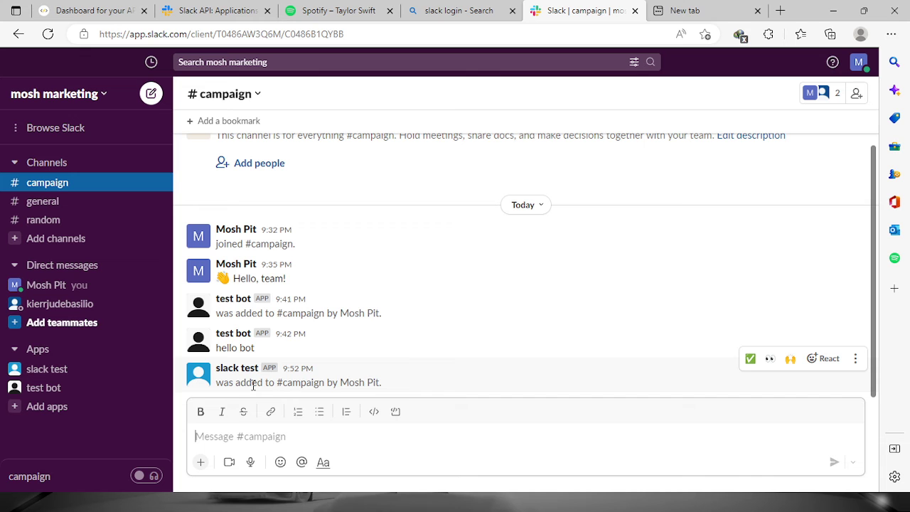
mouse_move(348, 368)
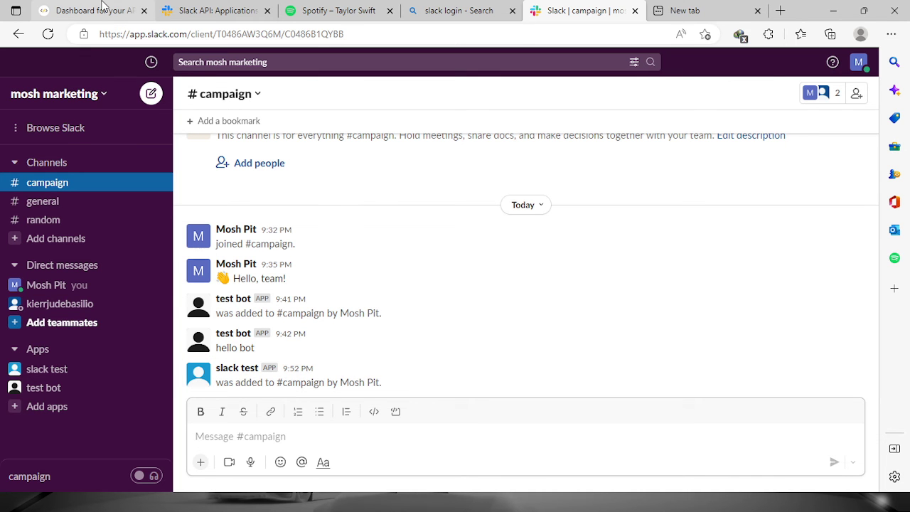
Select the campaign channel and create the 'slack api' Slack Hooks API.
click(85, 10)
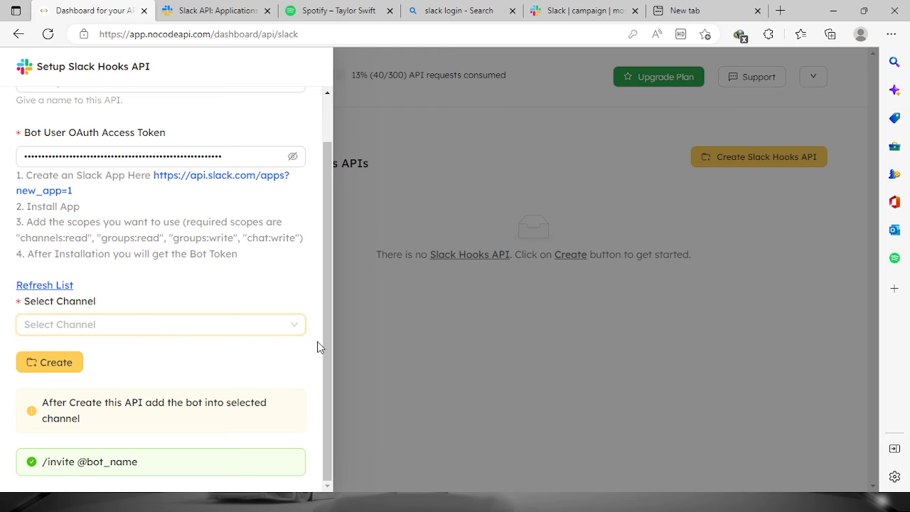
click(159, 324)
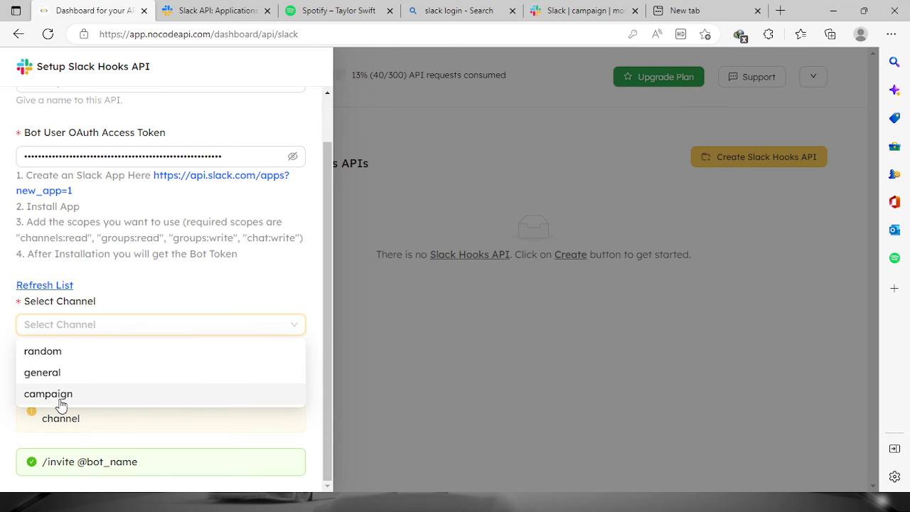
mouse_move(64, 402)
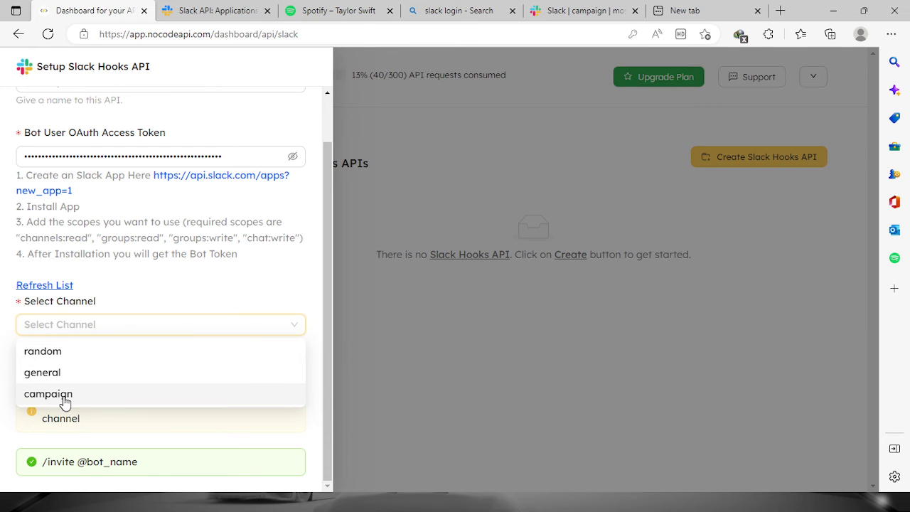
mouse_move(68, 398)
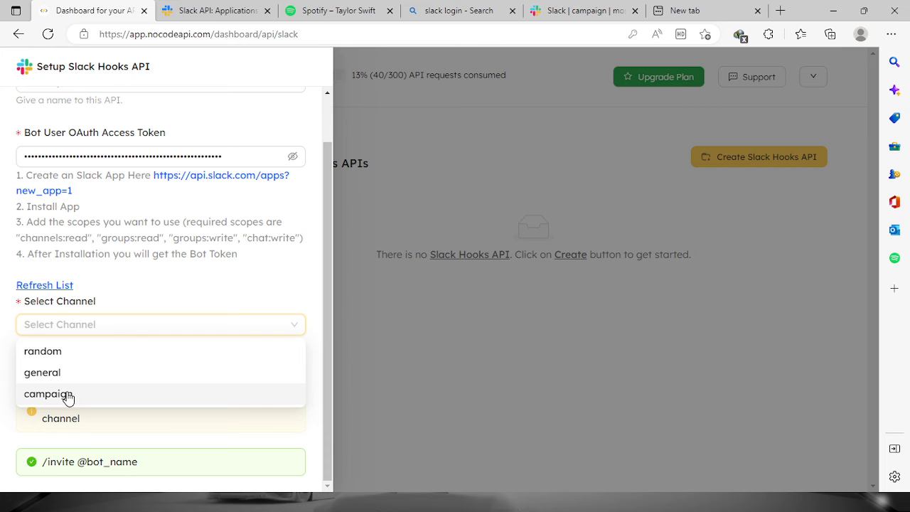
click(48, 394)
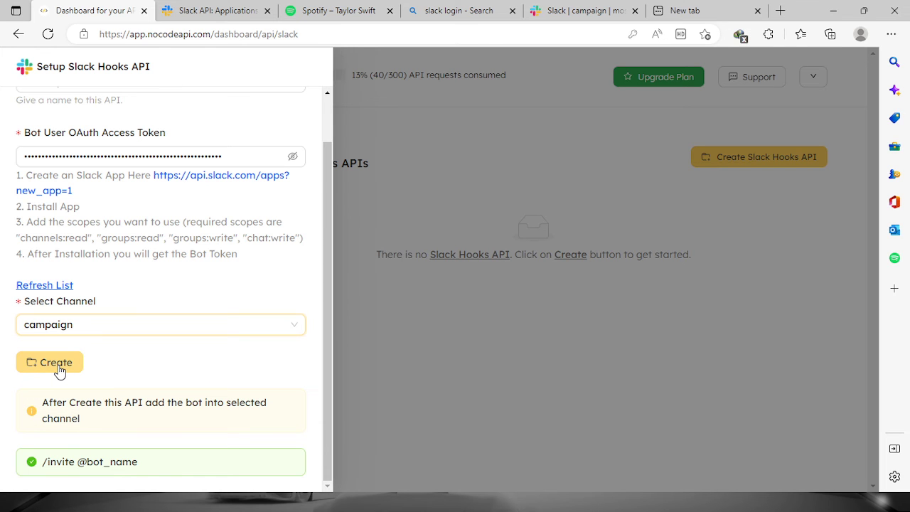
click(49, 362)
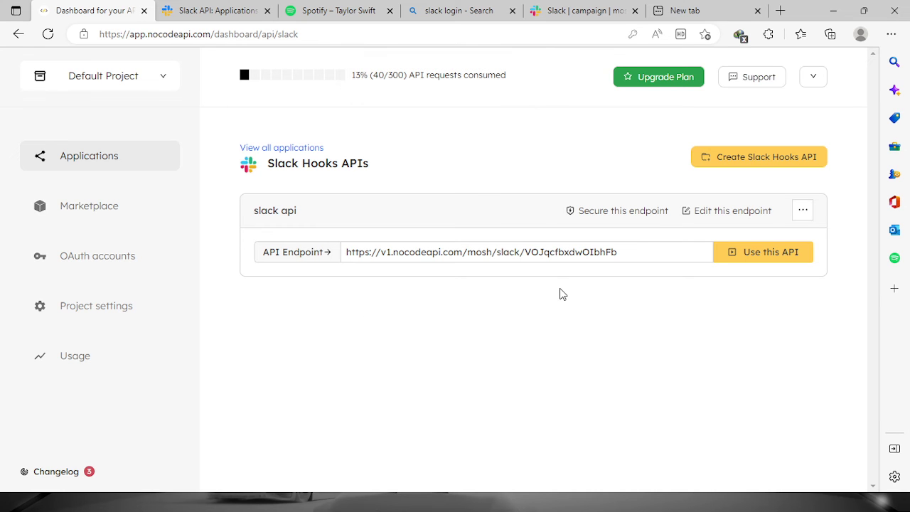
mouse_move(634, 349)
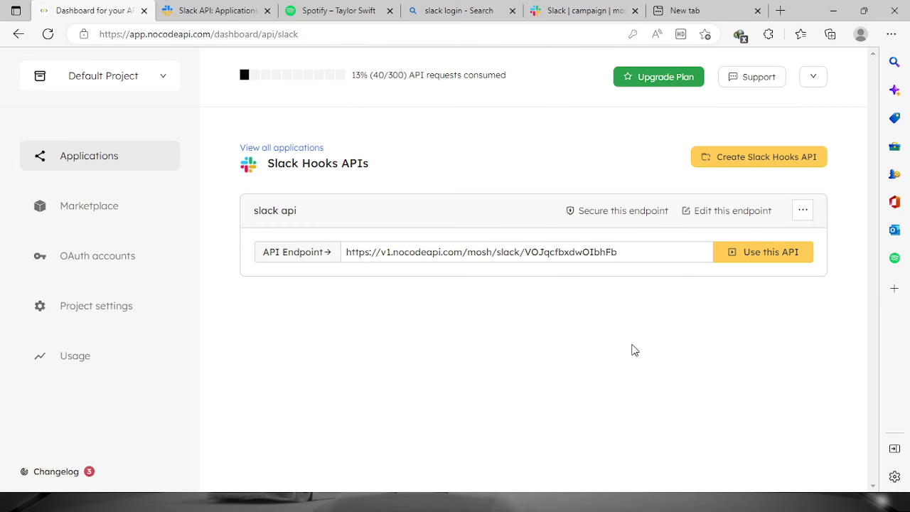
mouse_move(771, 266)
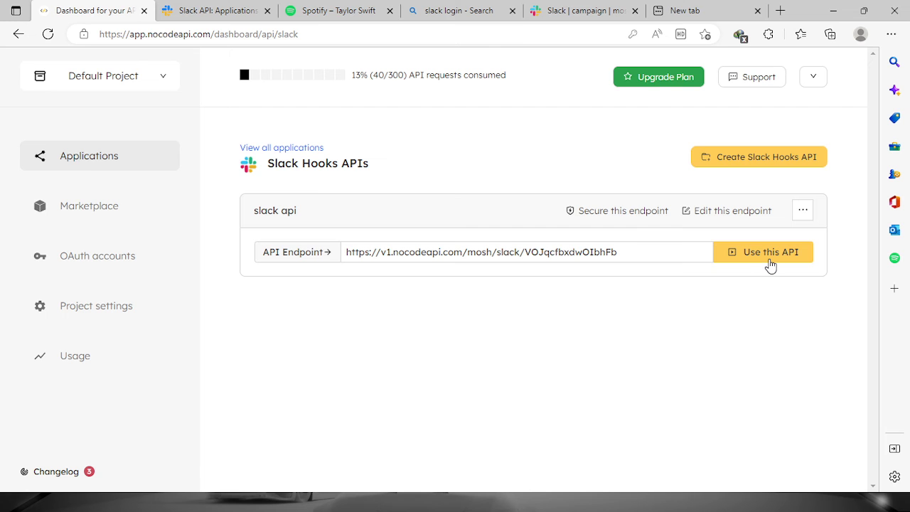
Open the API playground and select the Send Text to Channel endpoint.
click(770, 251)
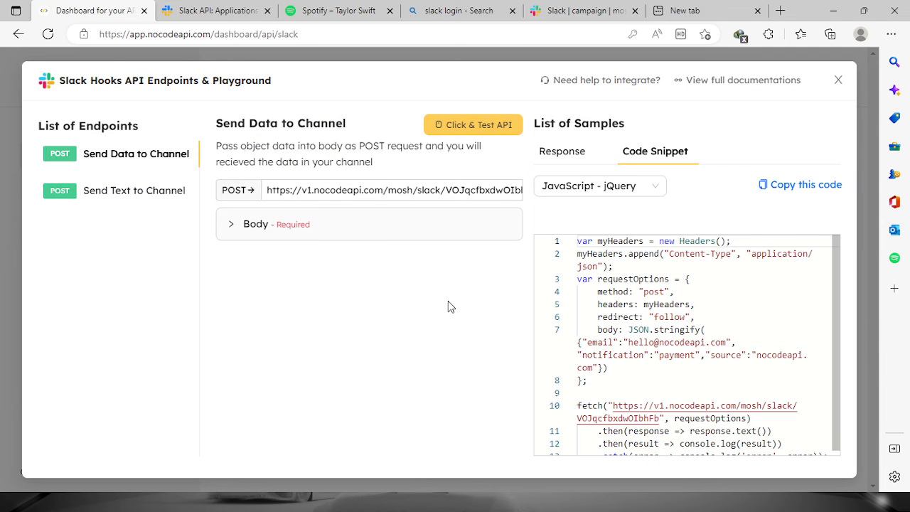
mouse_move(156, 260)
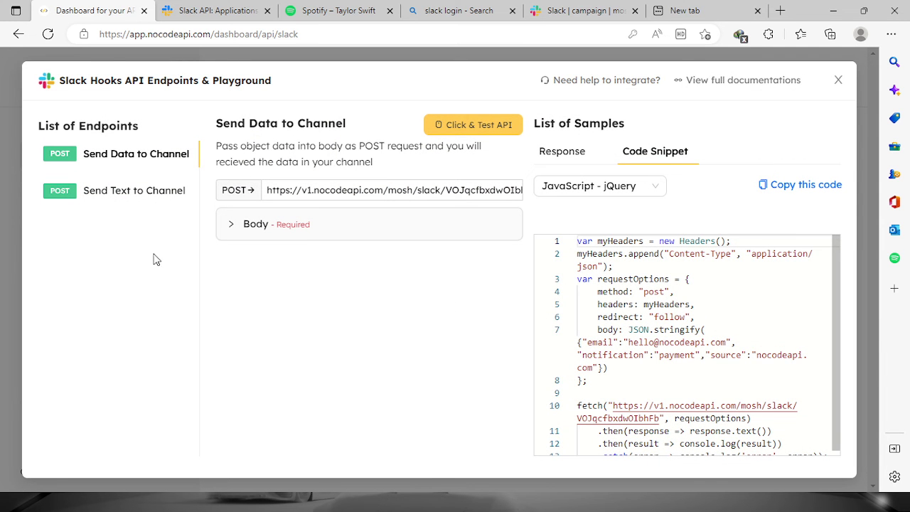
mouse_move(118, 195)
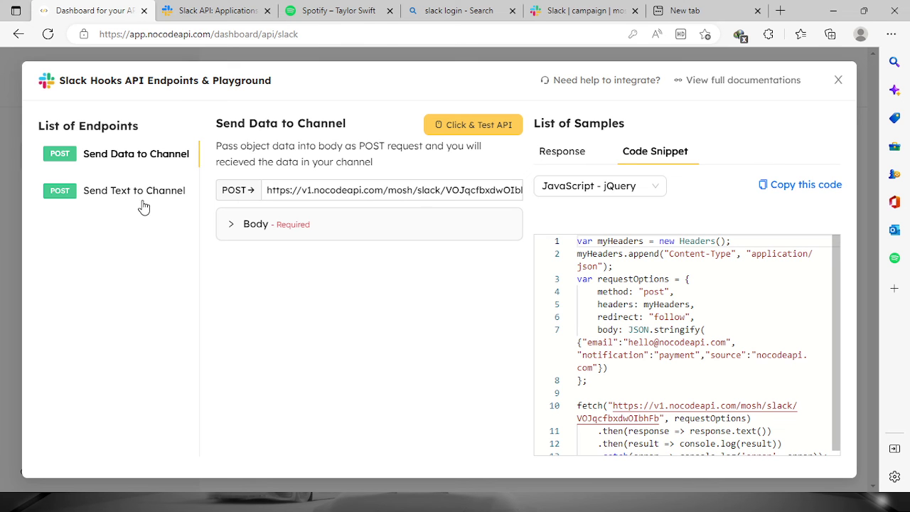
click(134, 190)
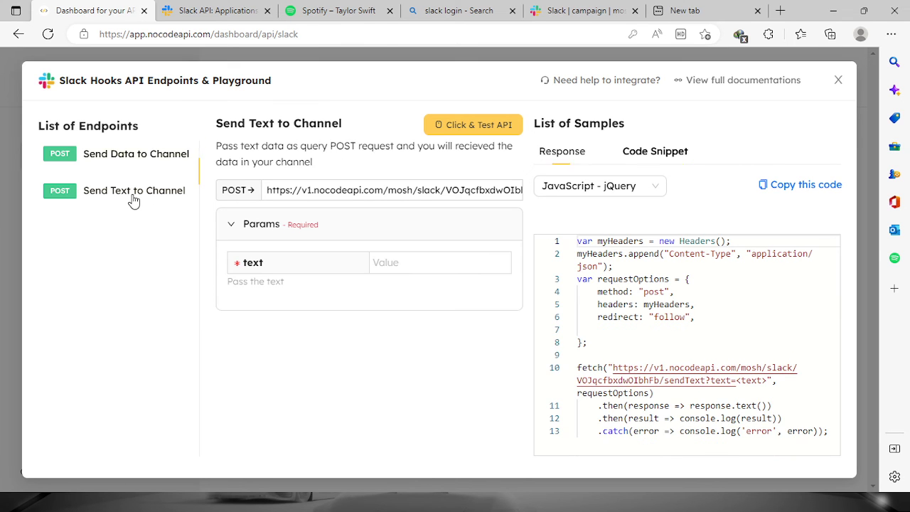
click(655, 151)
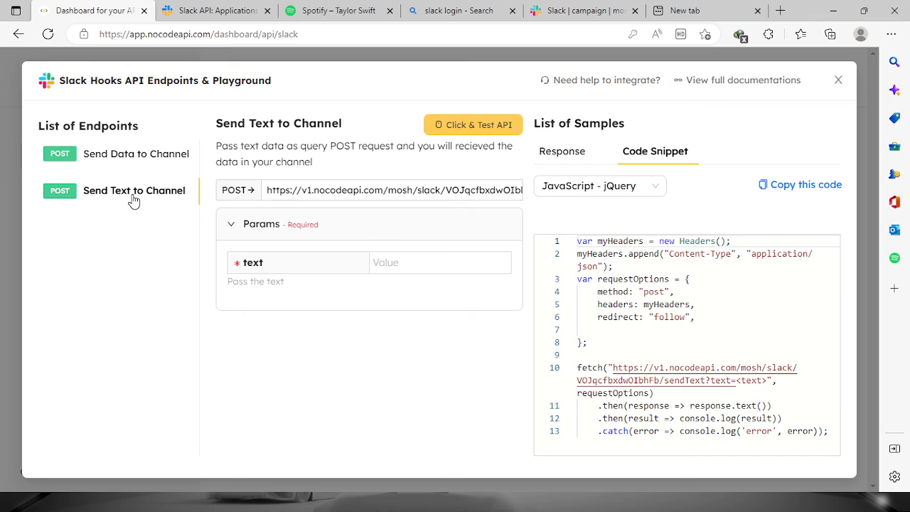
mouse_move(347, 304)
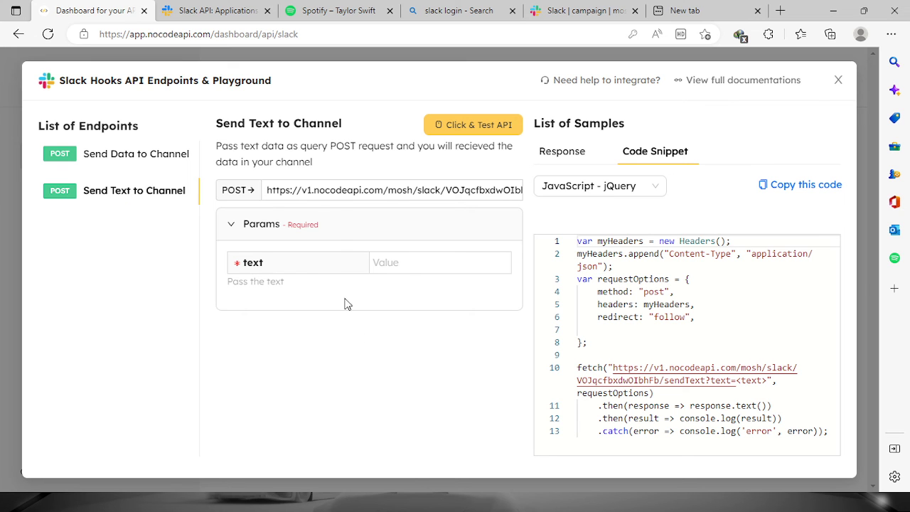
Send the text 'hello test bot api asfafdgadfvarg' and get a successful response.
click(439, 262)
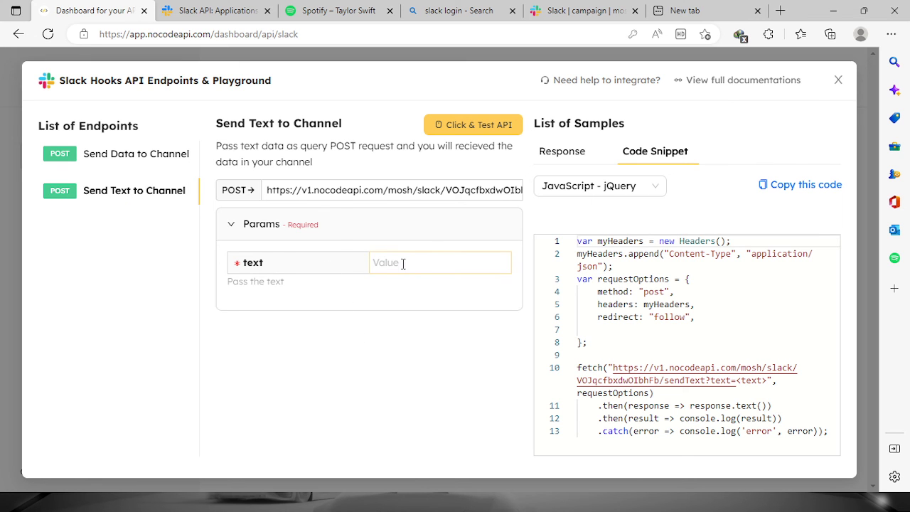
text(sp)
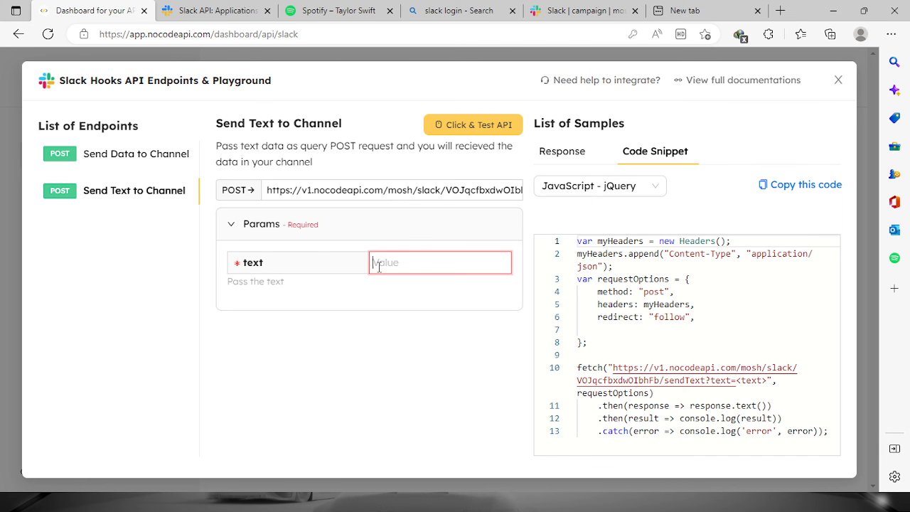
text(hello)
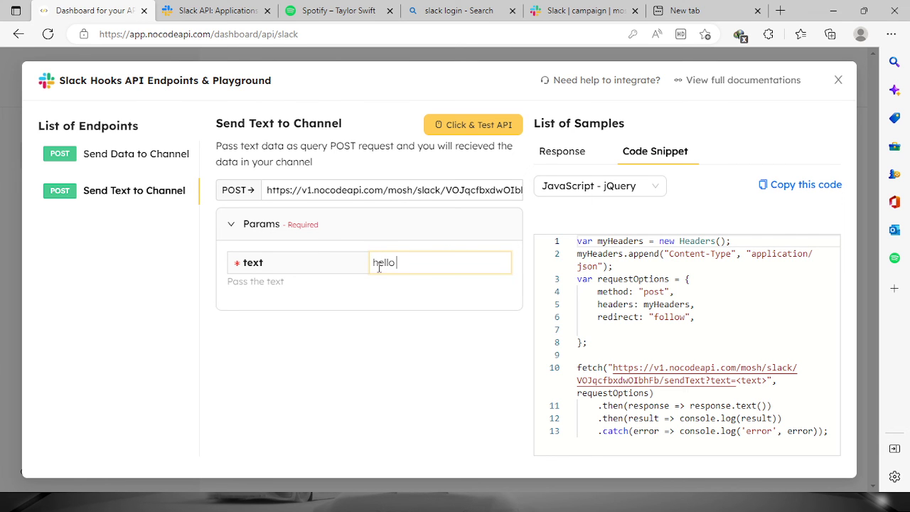
text(test bot api)
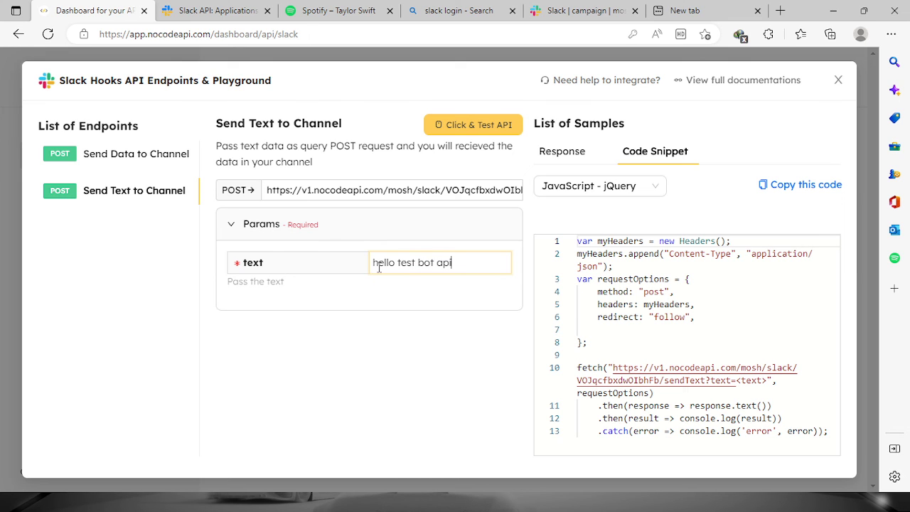
text(asfafdgadfvard)
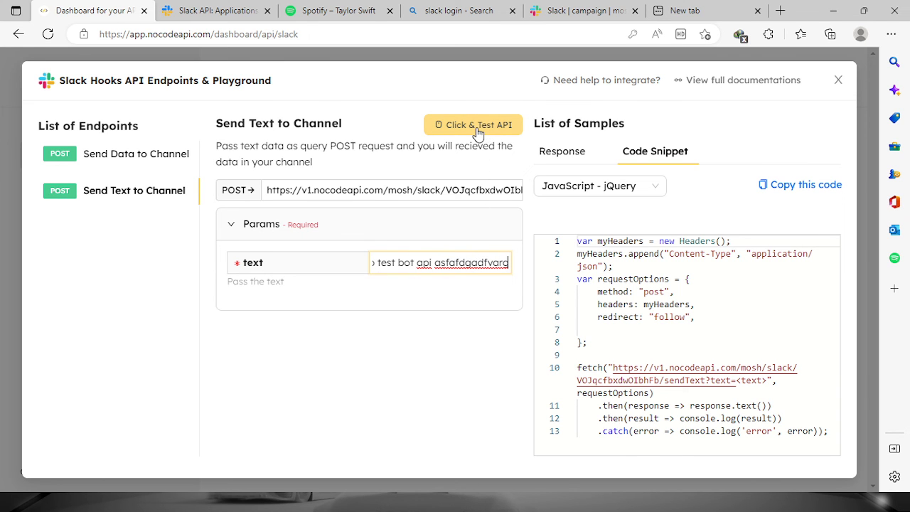
click(473, 124)
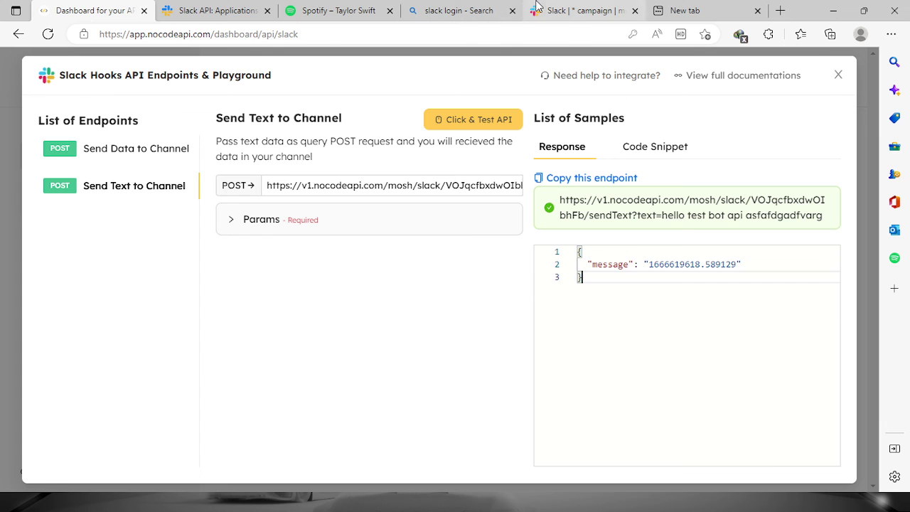
Switch to Slack to see the 'hello test bot api asfafdgadfvarg' message in #campaign.
click(583, 10)
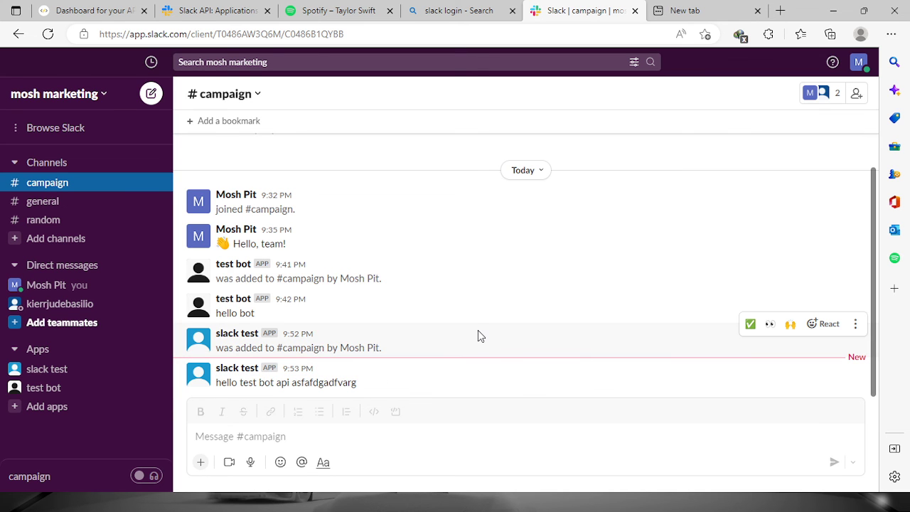
mouse_move(290, 105)
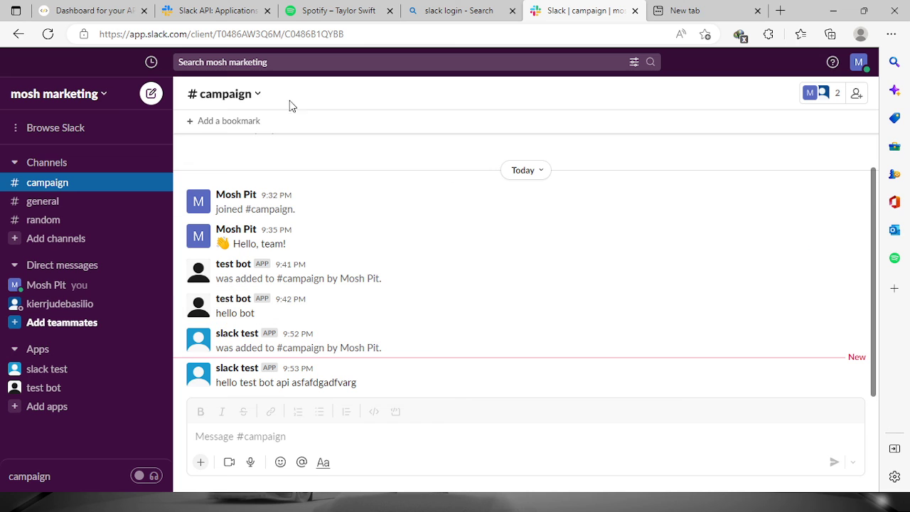
mouse_move(231, 75)
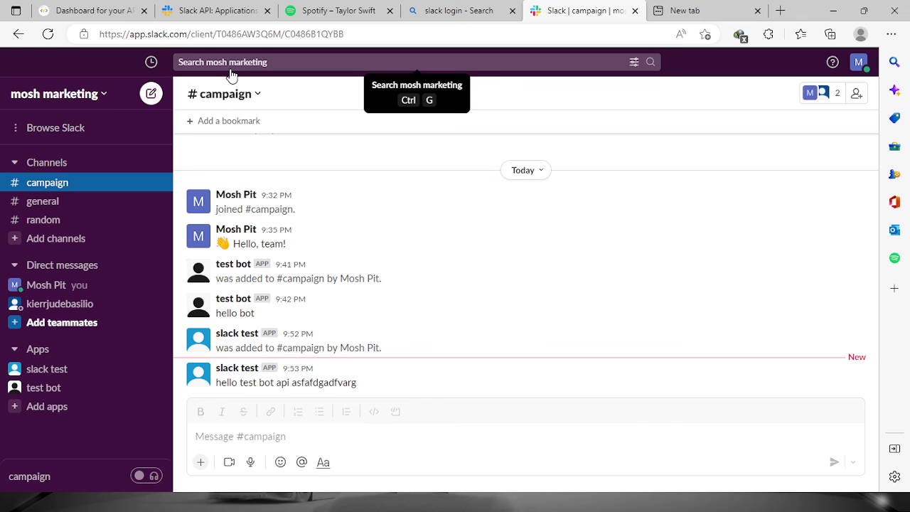
mouse_move(181, 24)
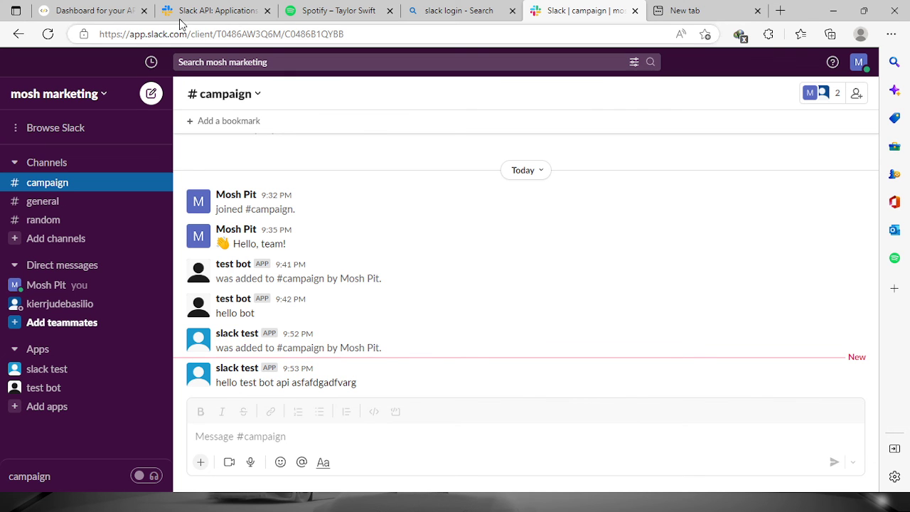